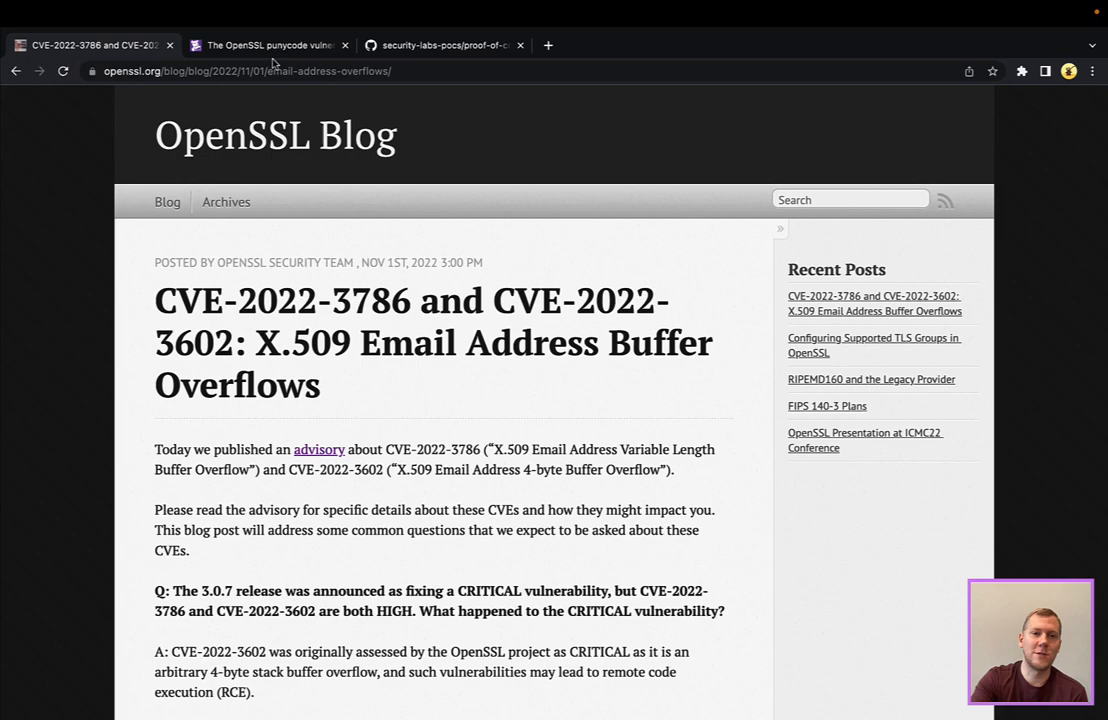
Switch to the Datadog Security Labs article on the OpenSSL punycode vulnerability
left_click(268, 44)
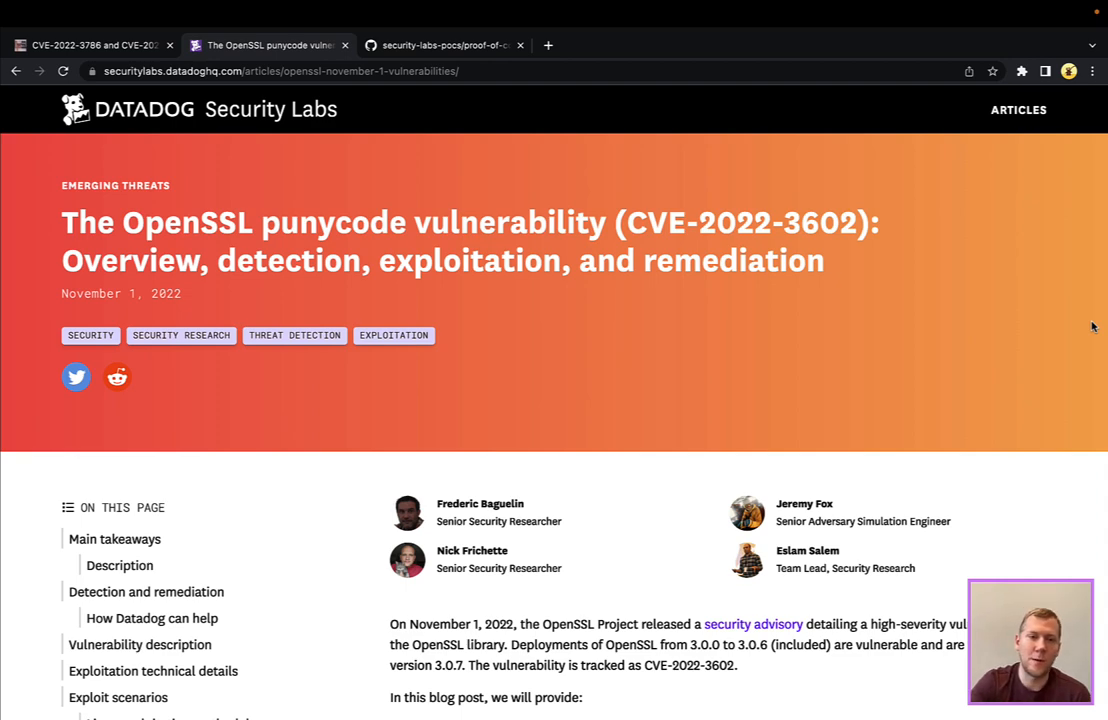
Read the article's main takeaways, then bring up the security-labs-pocs GitHub repository
scroll("down", 3)
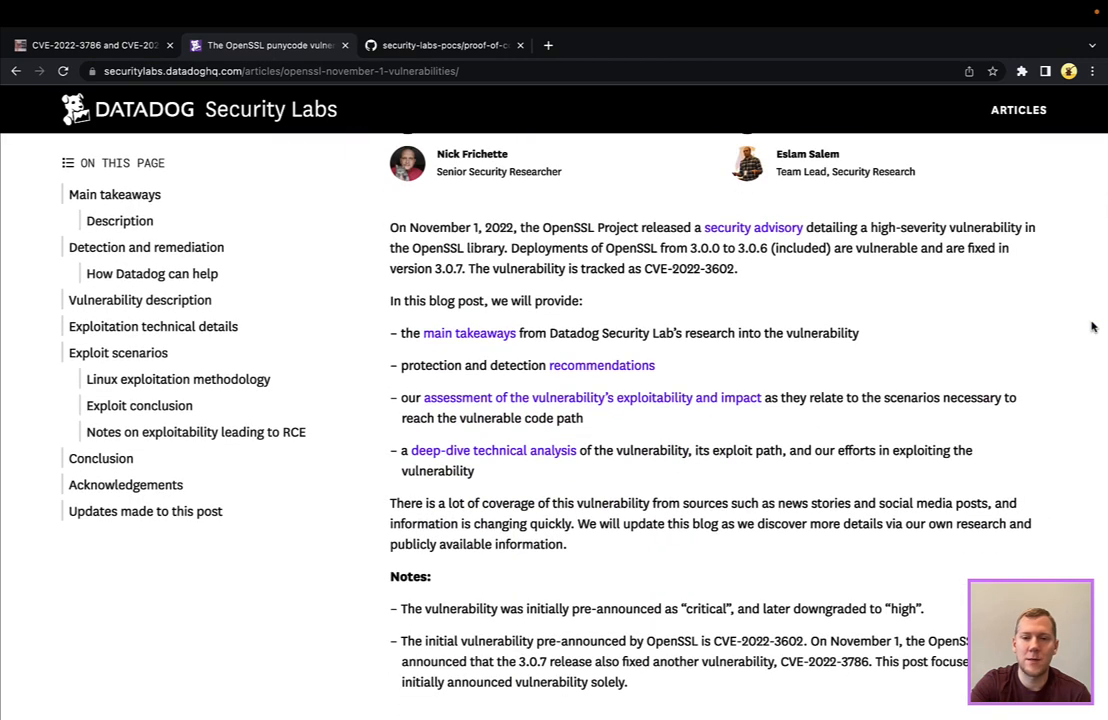
scroll("down", 3)
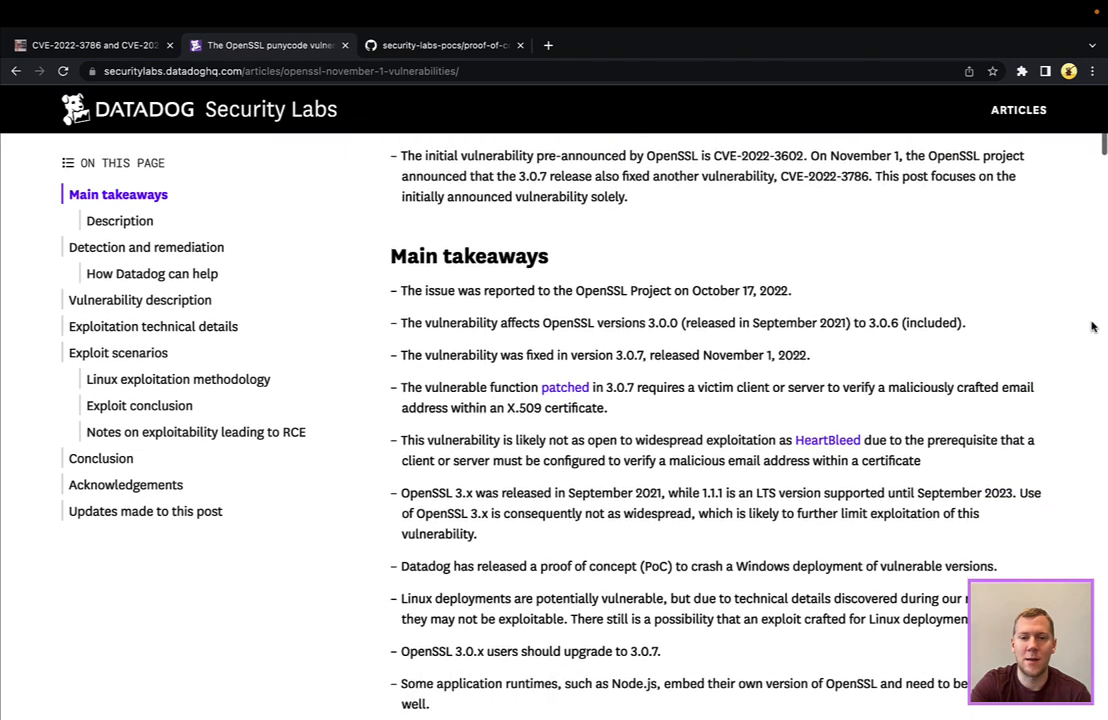
scroll("down", 3)
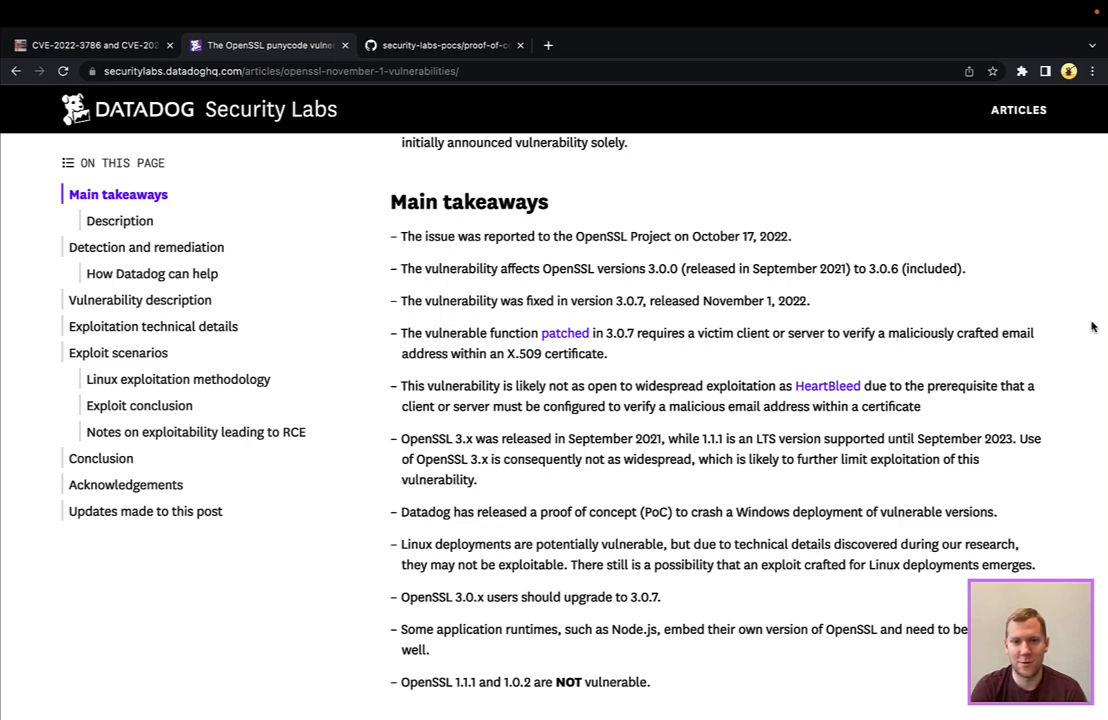
mouse_move(720, 142)
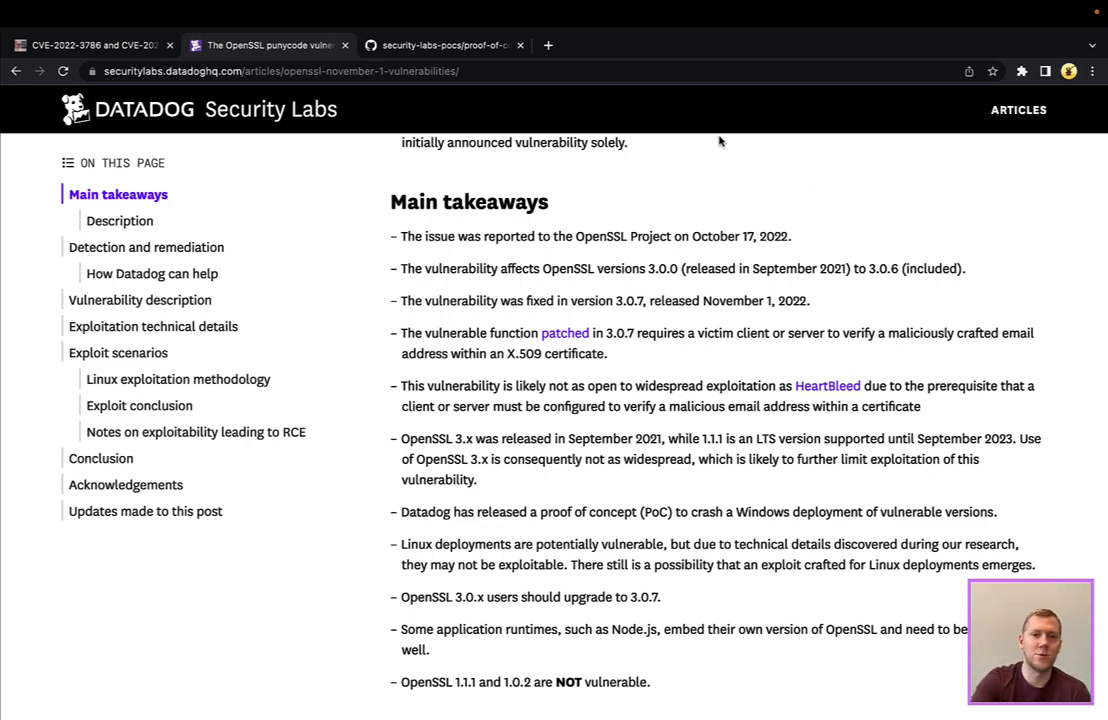
left_click(440, 44)
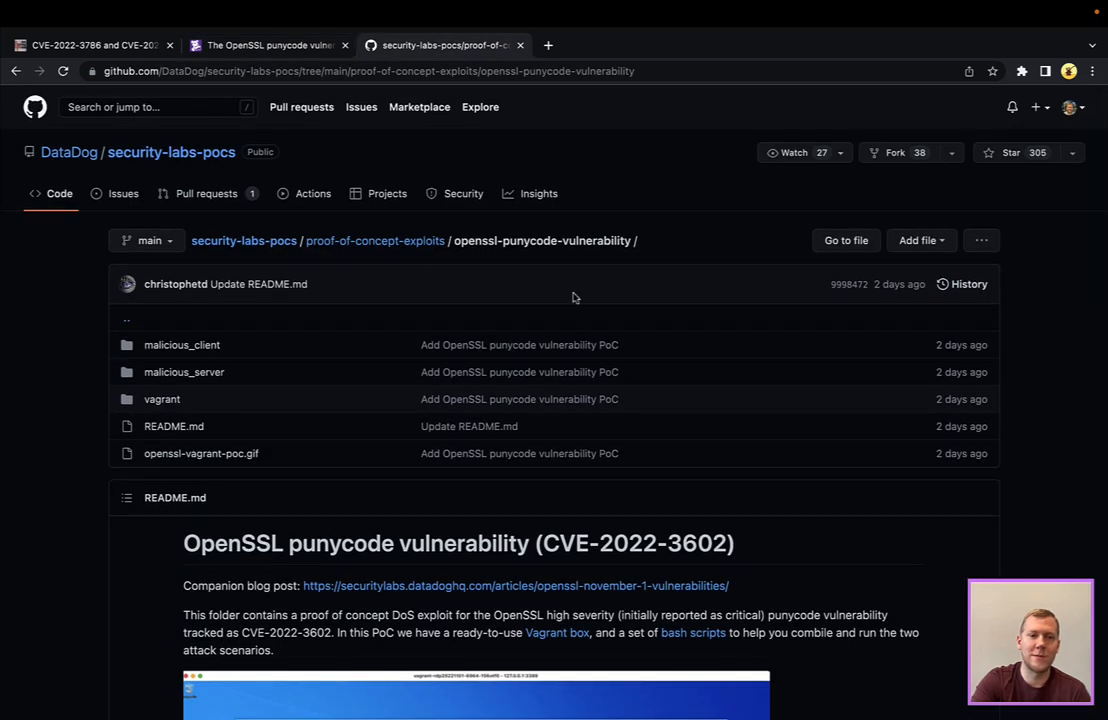
Scroll through the punycode proof-of-concept repository README
scroll("down", 3)
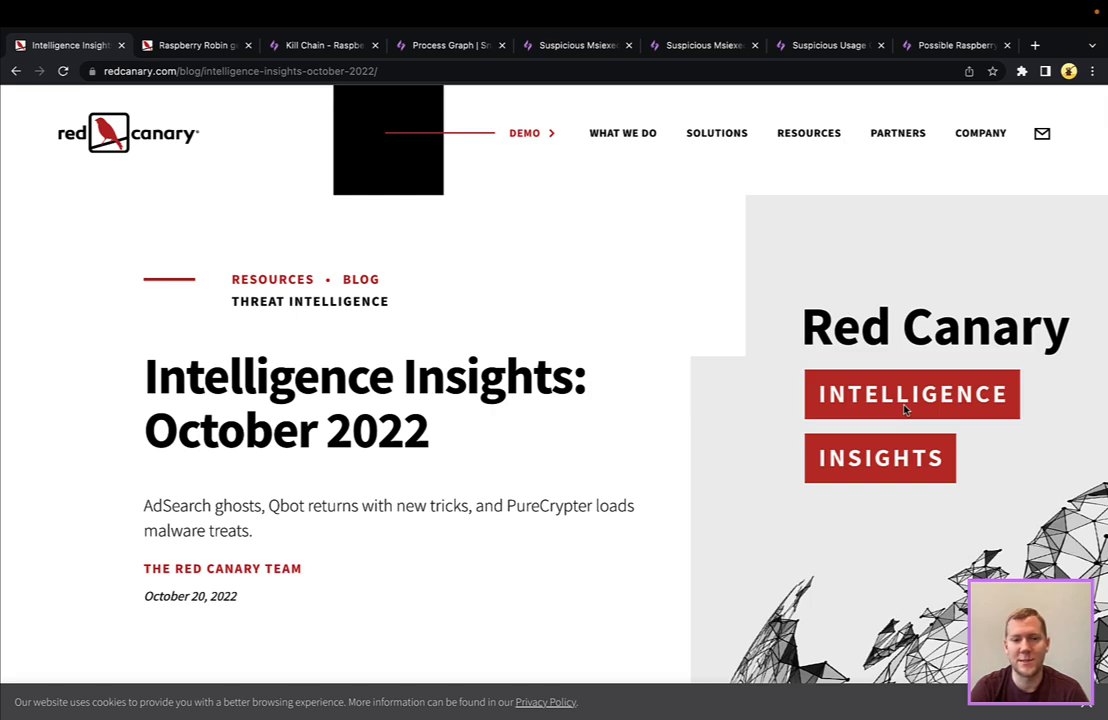
Review the September 2022 top-threats ranking table and bring up the Raspberry Robin article
scroll("down", 3)
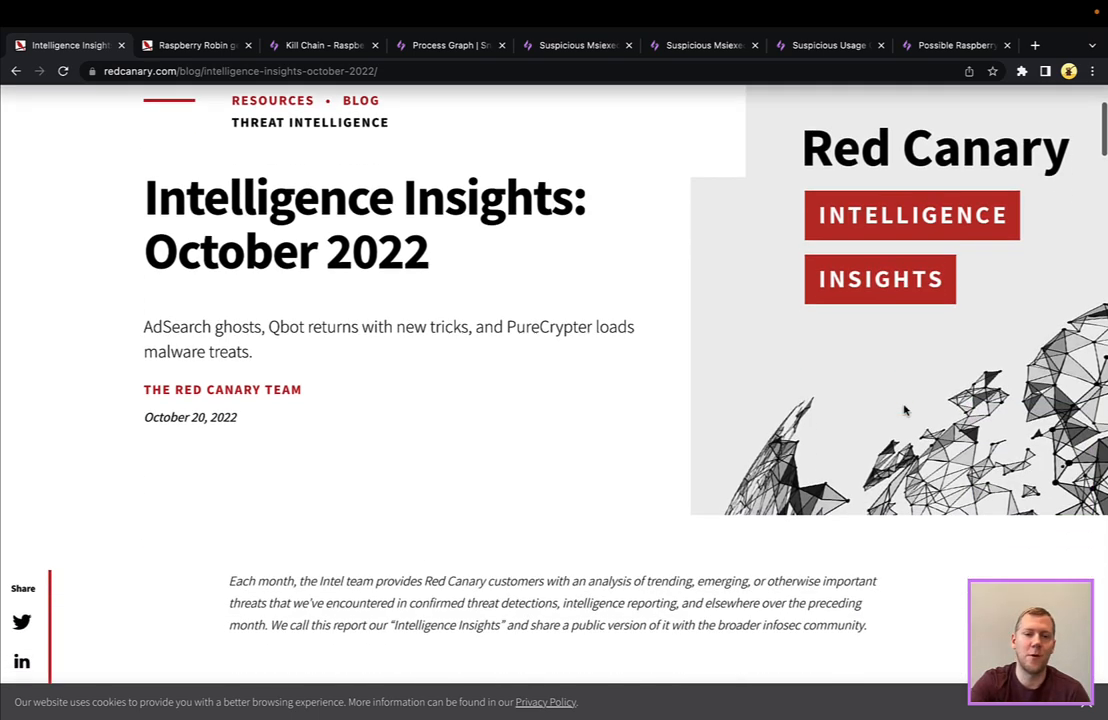
scroll("down", 3)
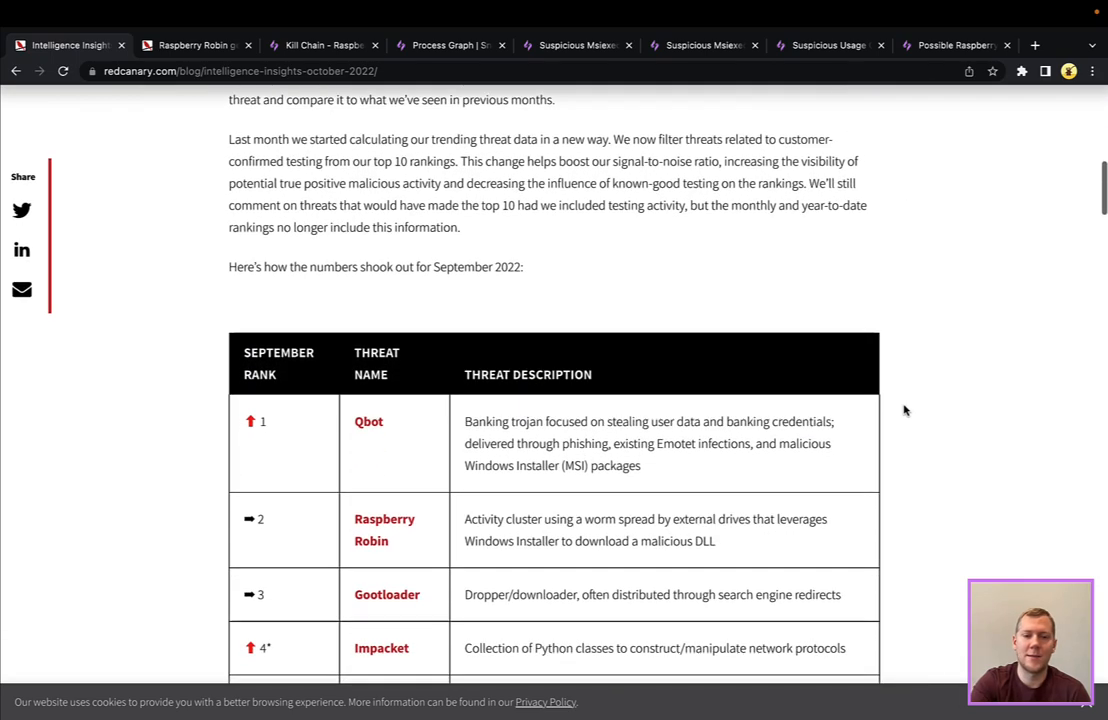
scroll("down", 3)
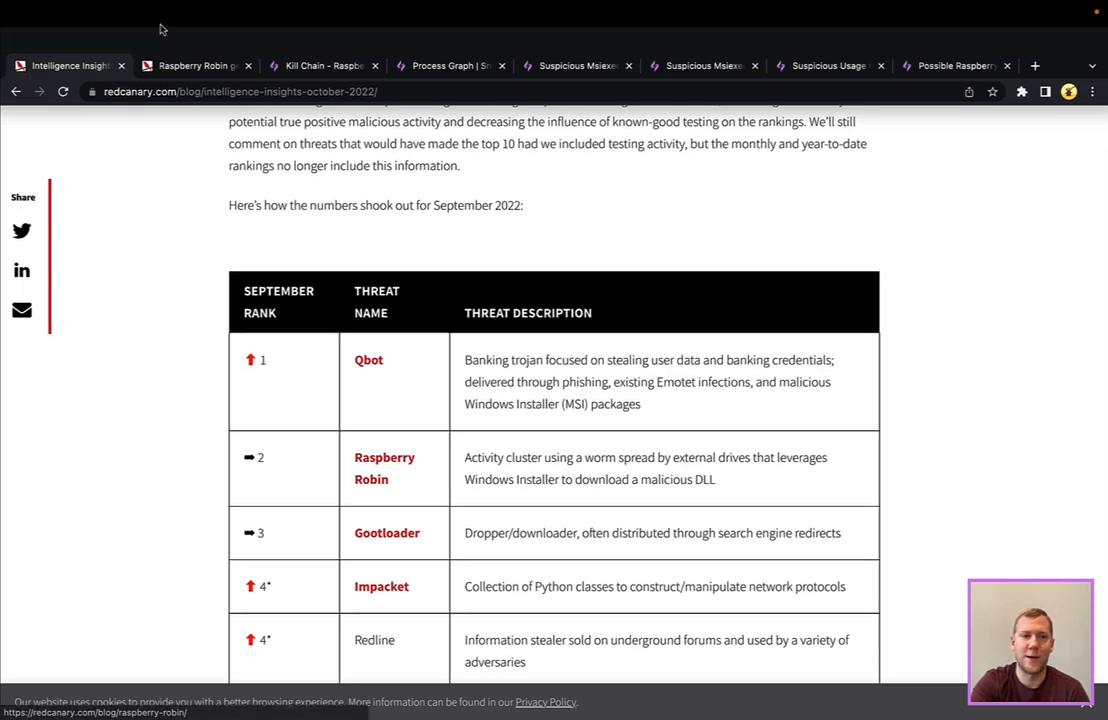
left_click(196, 44)
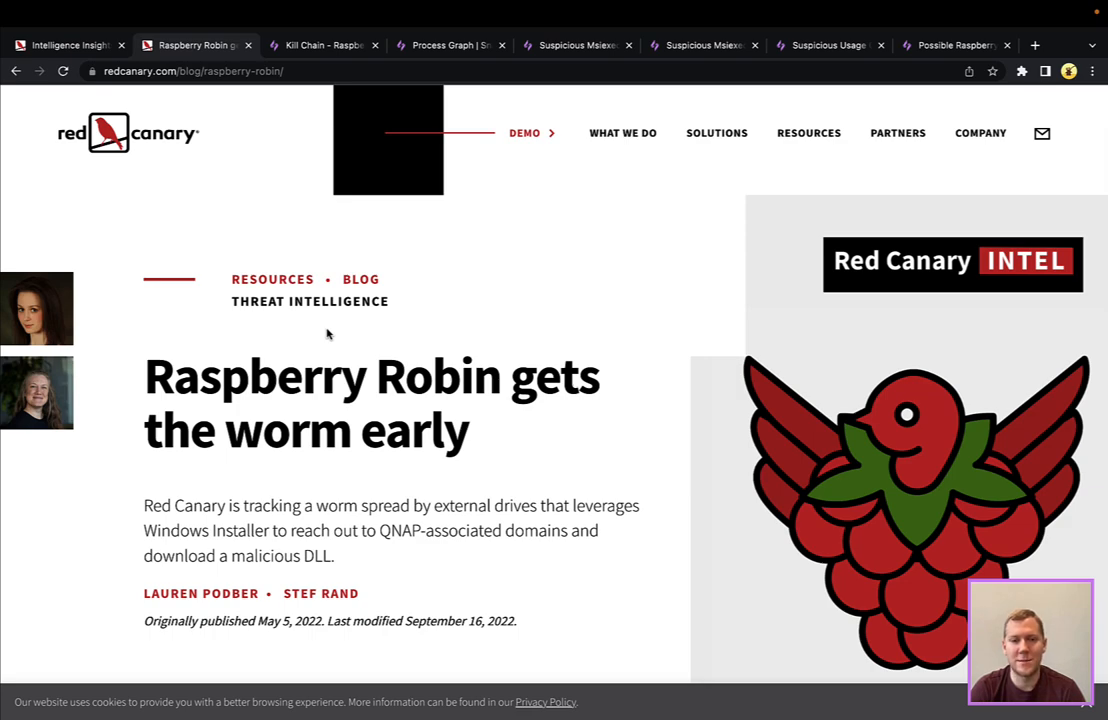
Read the Raspberry Robin article's C2, persistence and execution sections
scroll("down", 3)
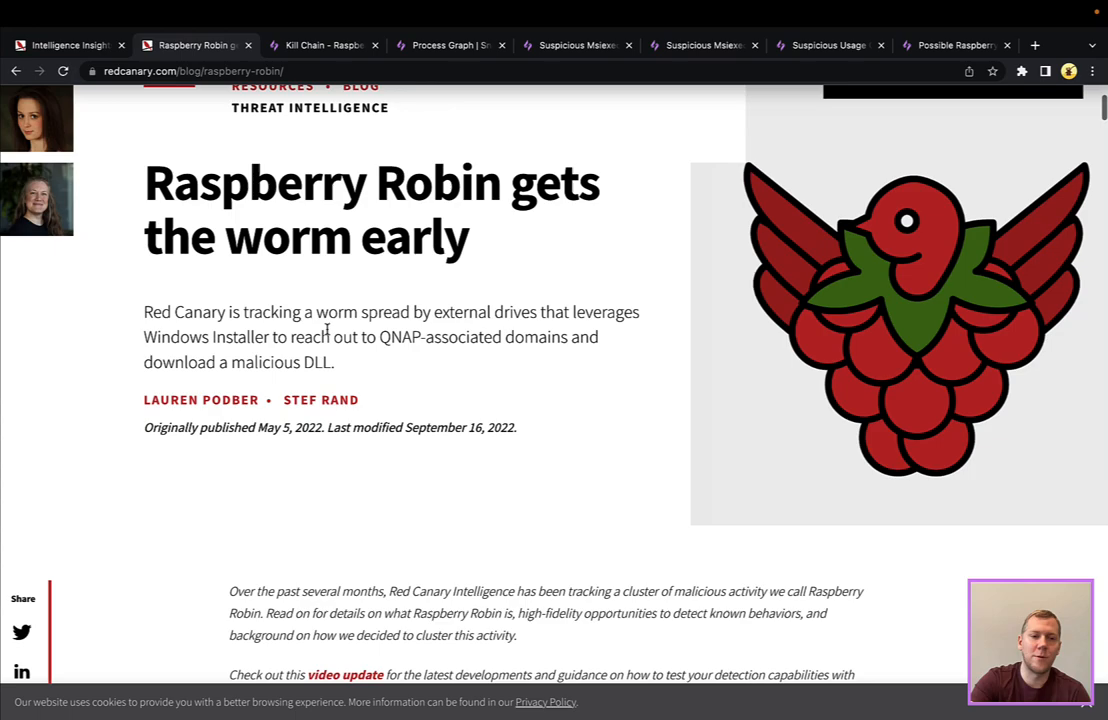
scroll("down", 3)
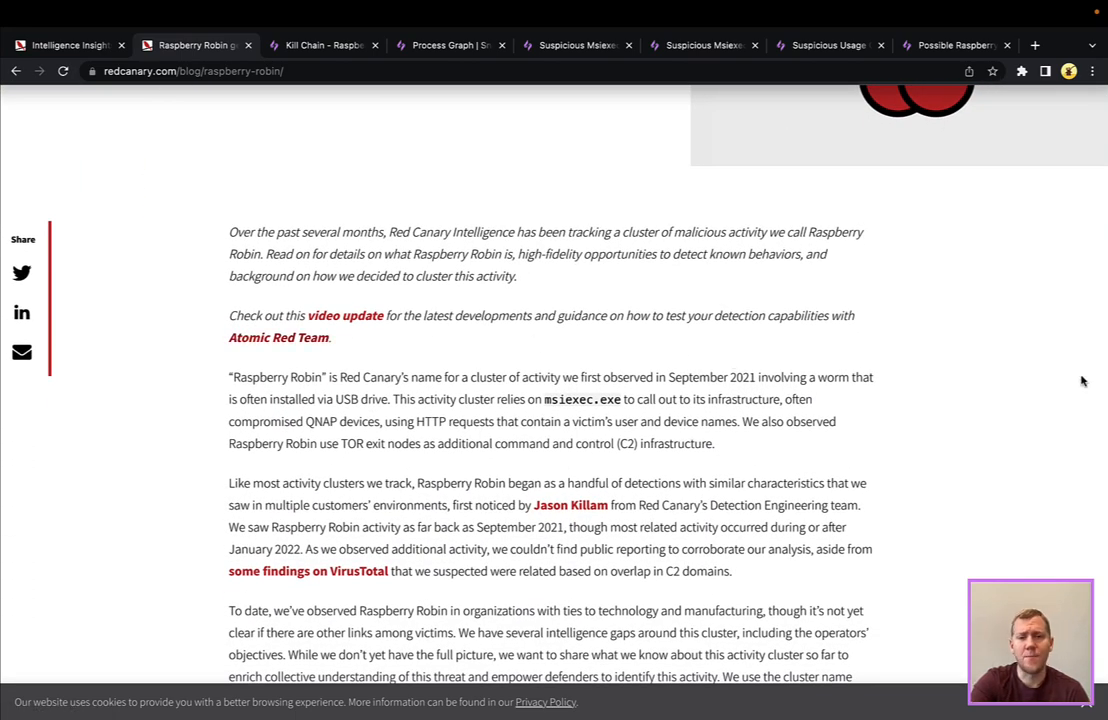
scroll("down", 3)
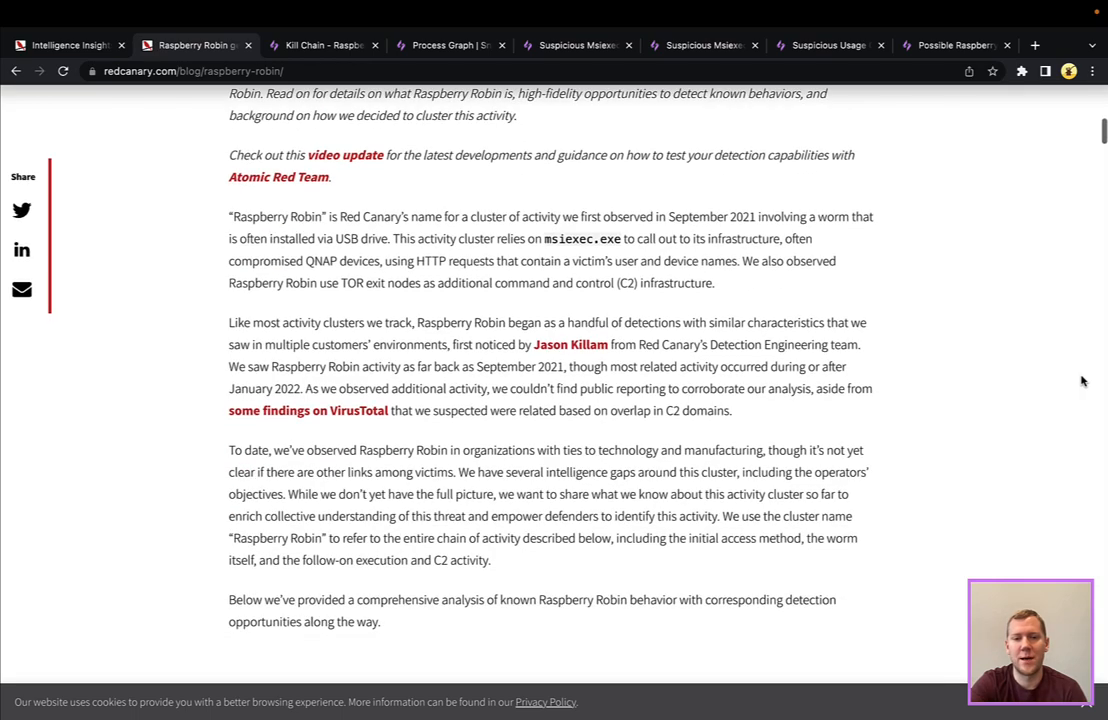
scroll("down", 3)
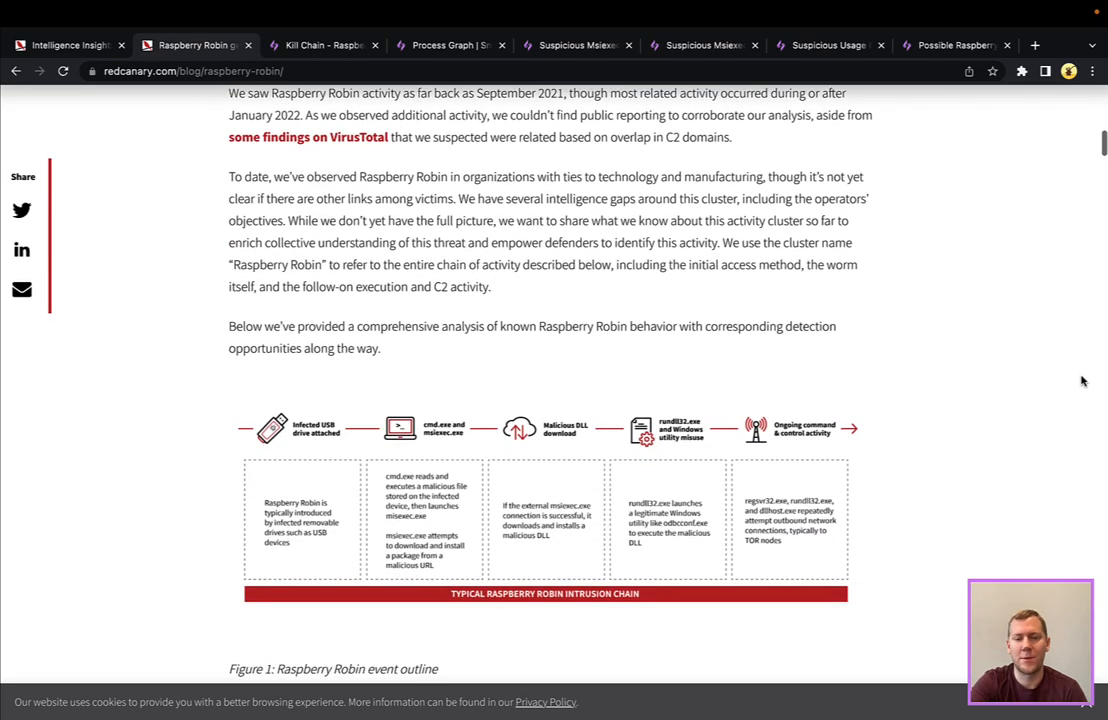
scroll("down", 3)
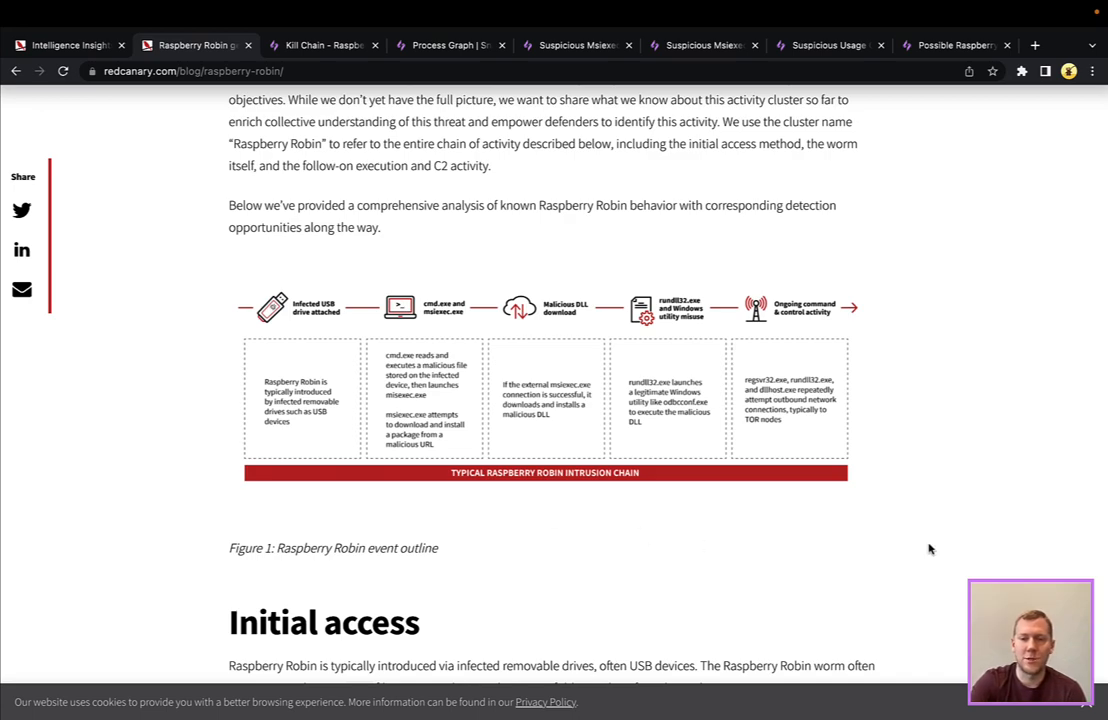
scroll("down", 3)
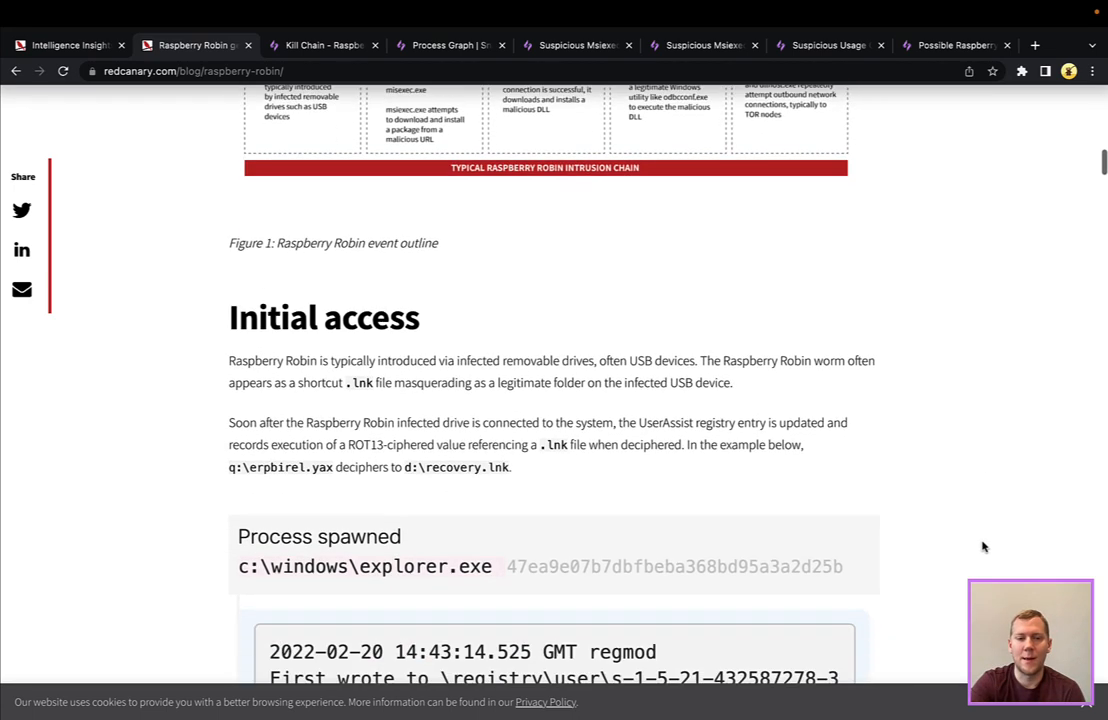
scroll("down", 3)
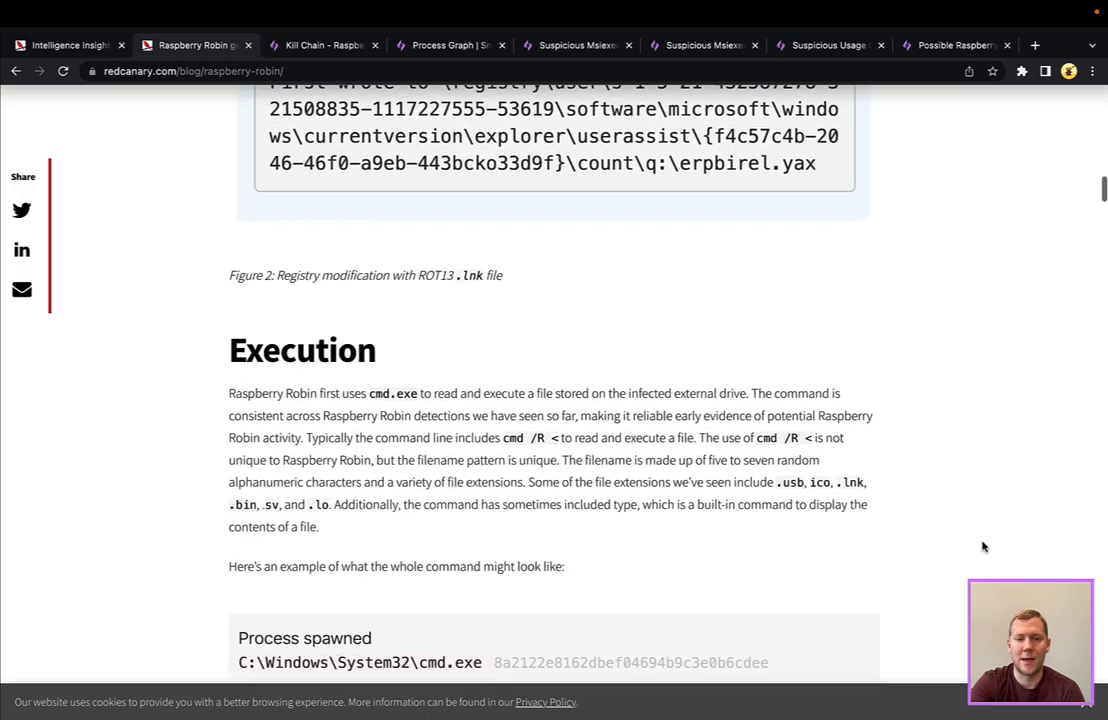
scroll("down", 3)
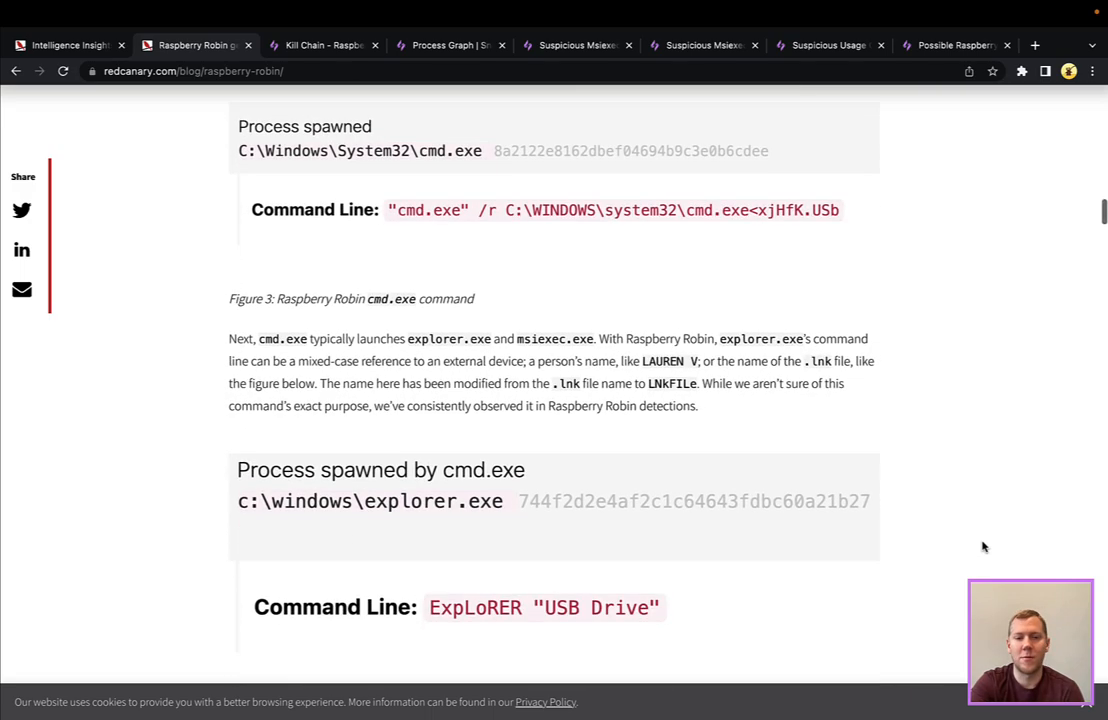
scroll("down", 3)
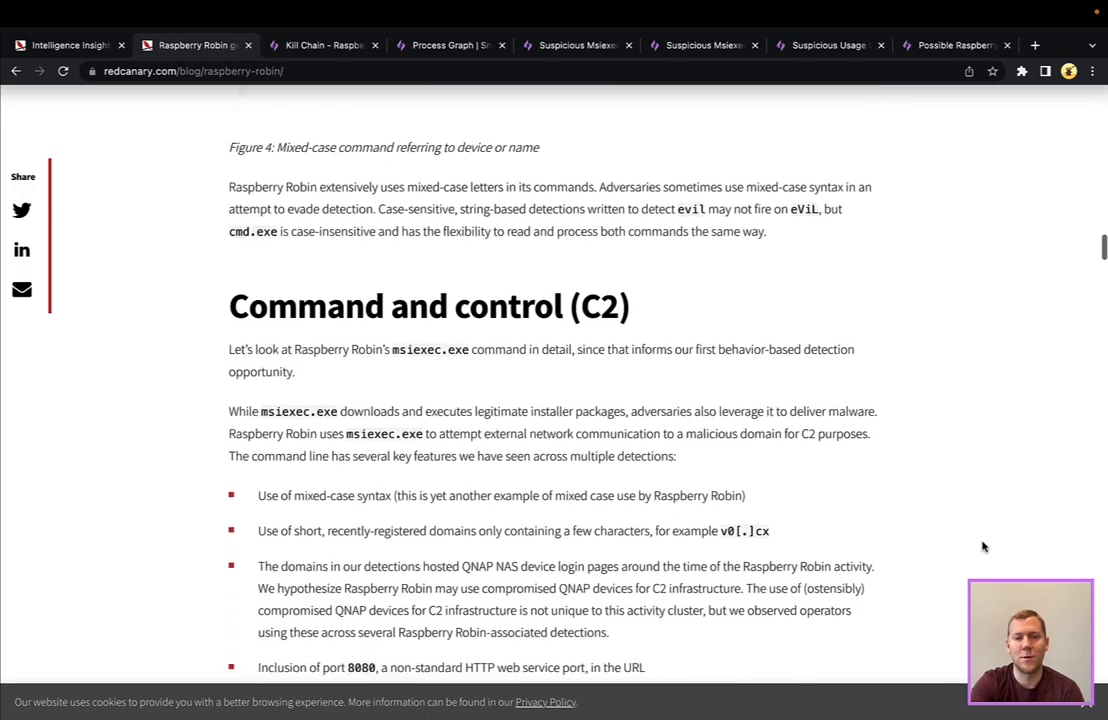
scroll("down", 3)
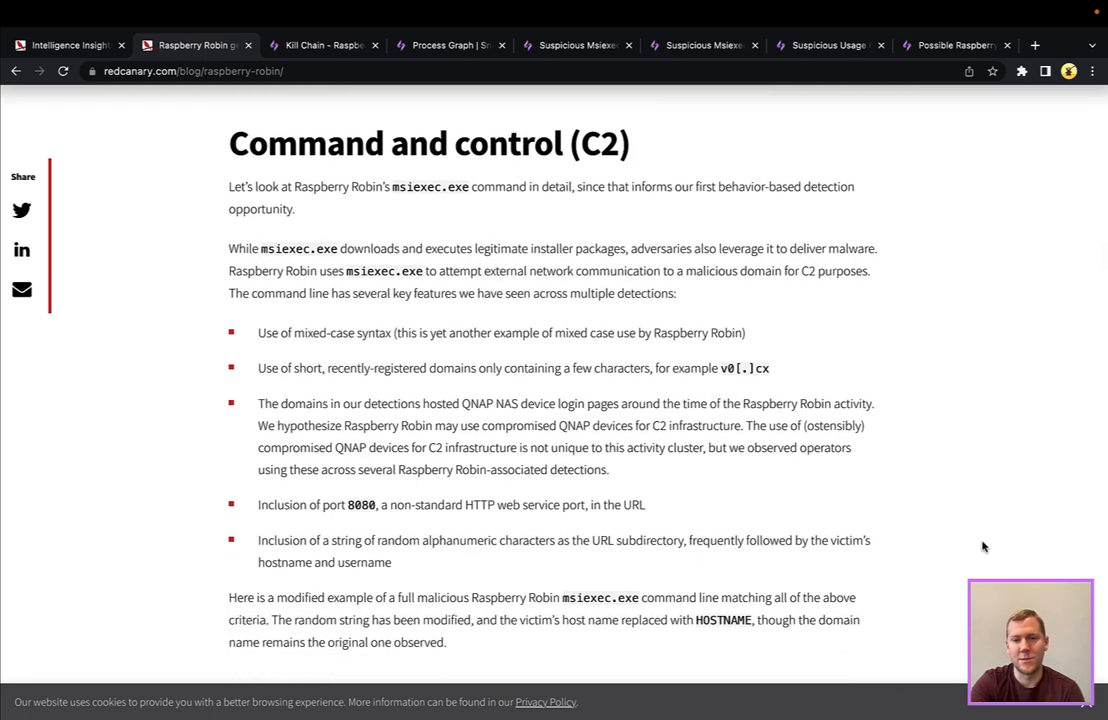
mouse_move(308, 272)
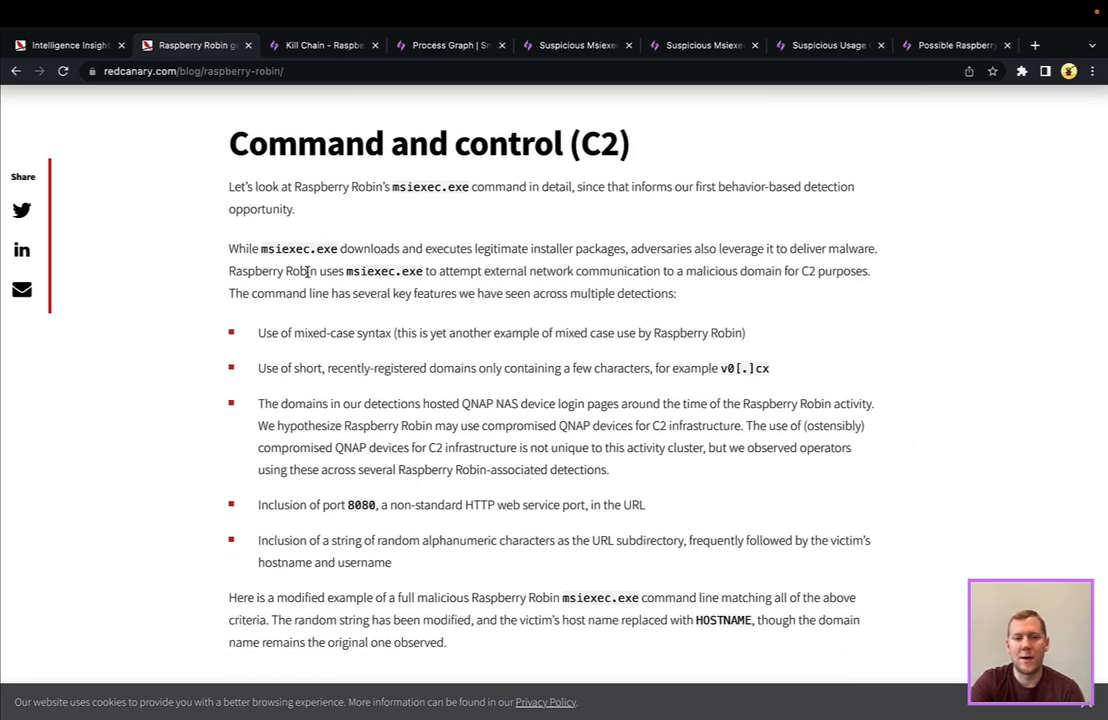
Finish the detection opportunities section and switch to SnapAttack's Kill Chain - Raspberry Robin page
scroll("down", 3)
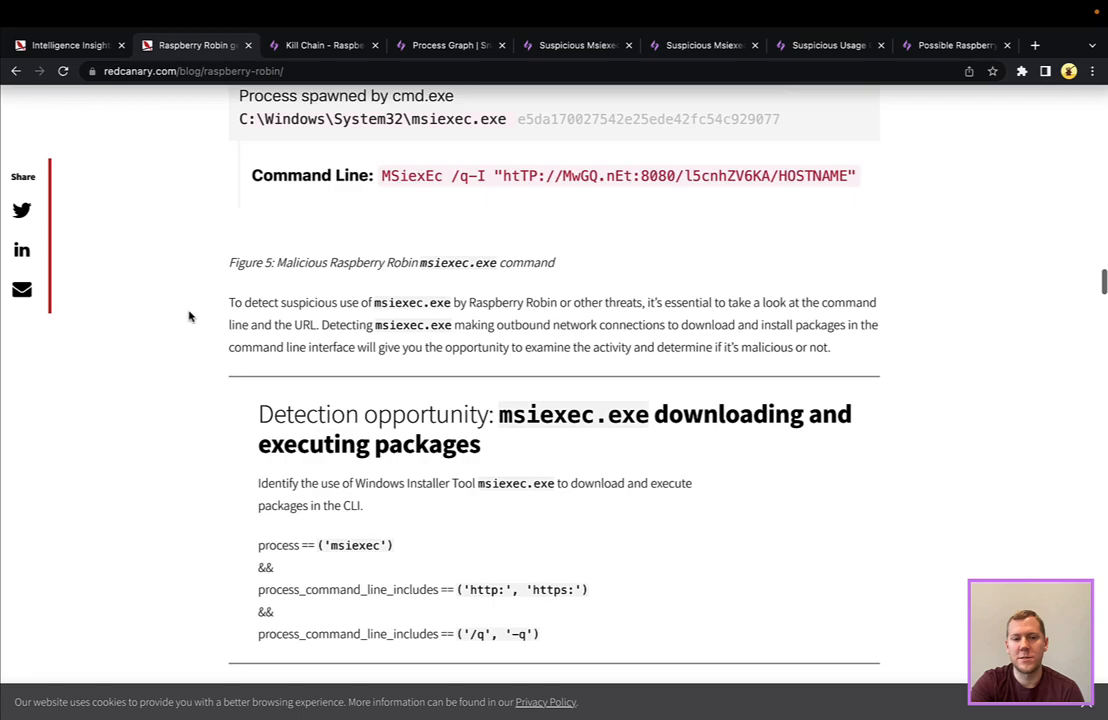
scroll("down", 3)
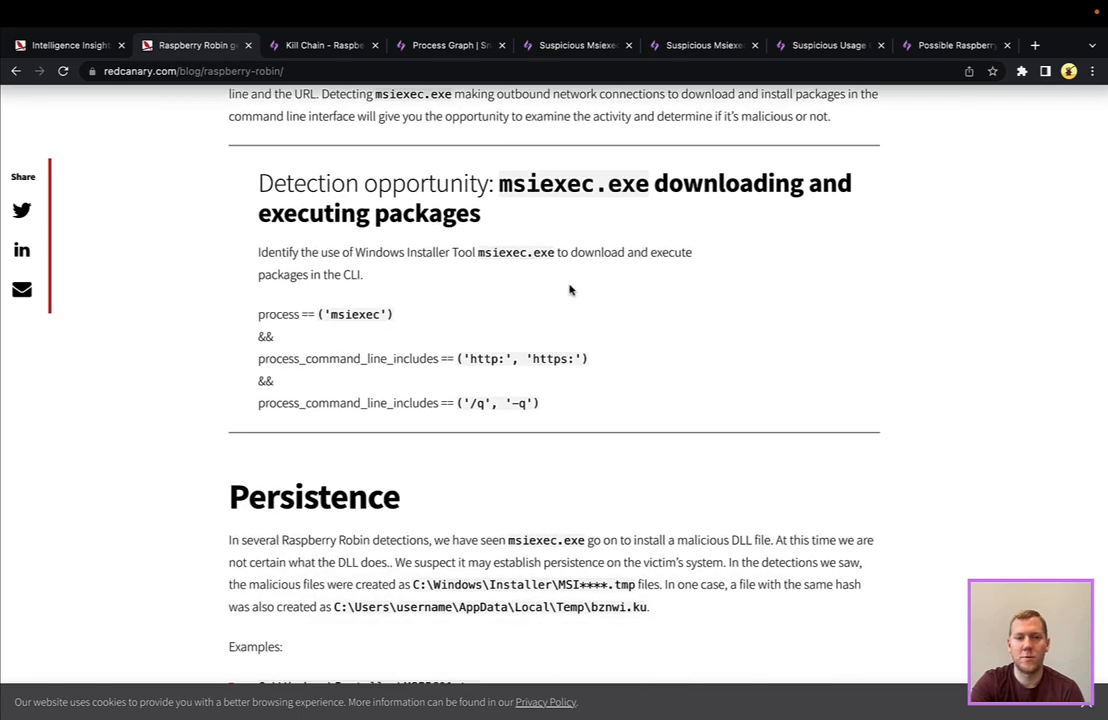
scroll("down", 3)
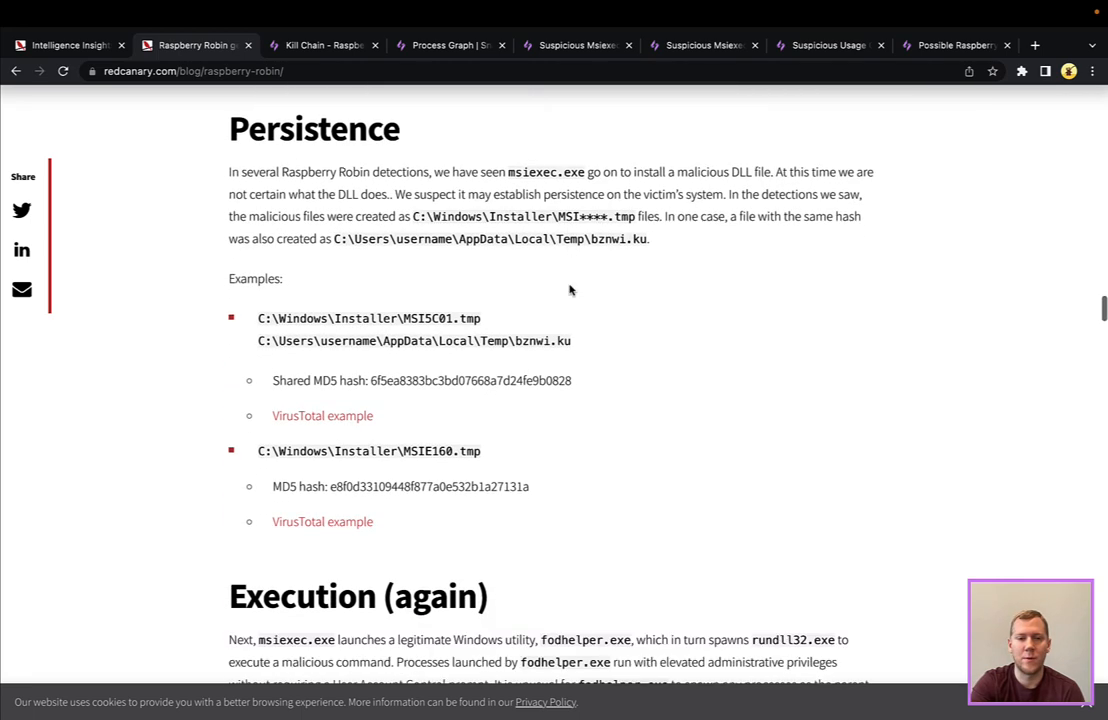
scroll("down", 3)
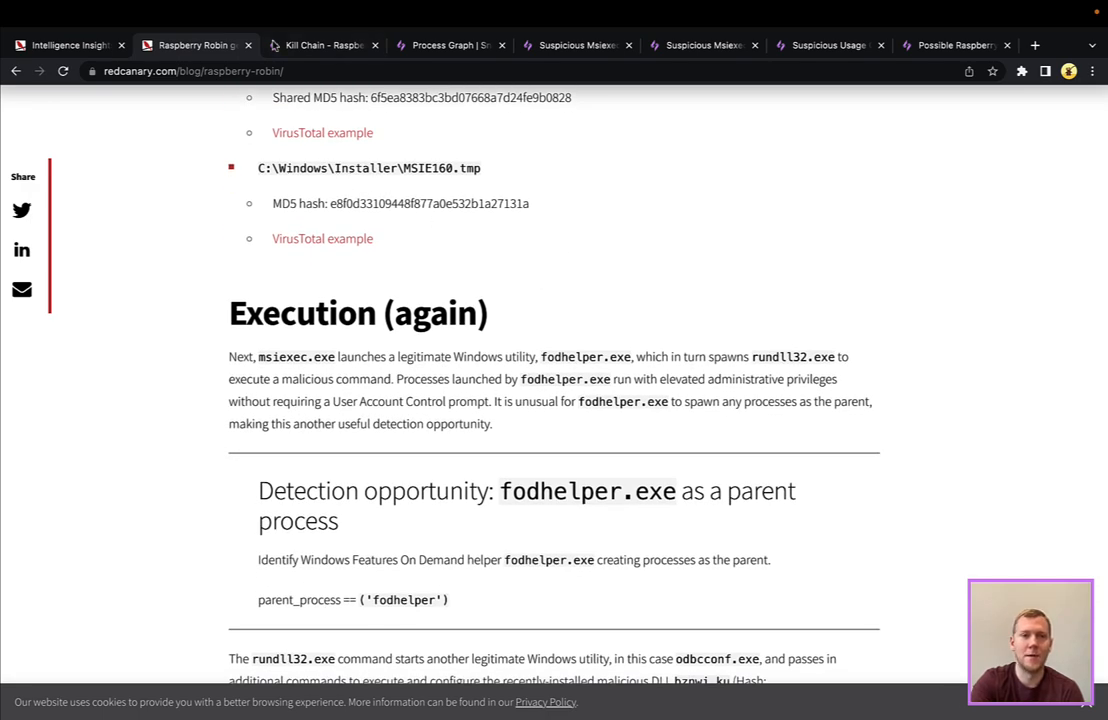
left_click(322, 44)
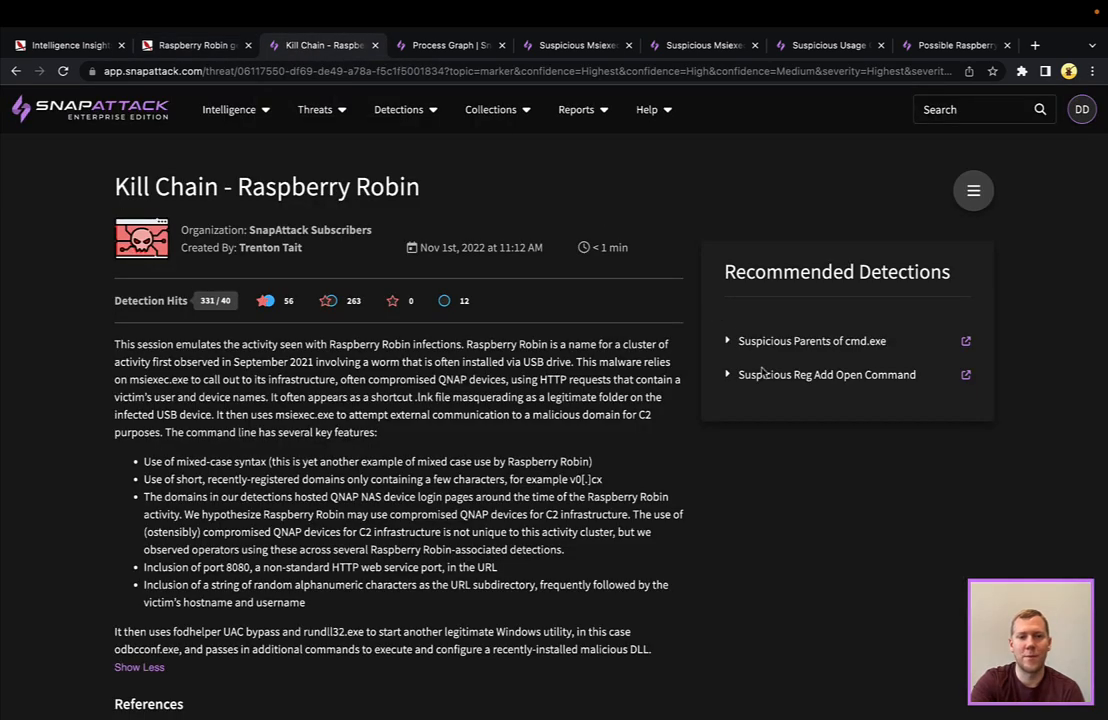
scroll("down", 3)
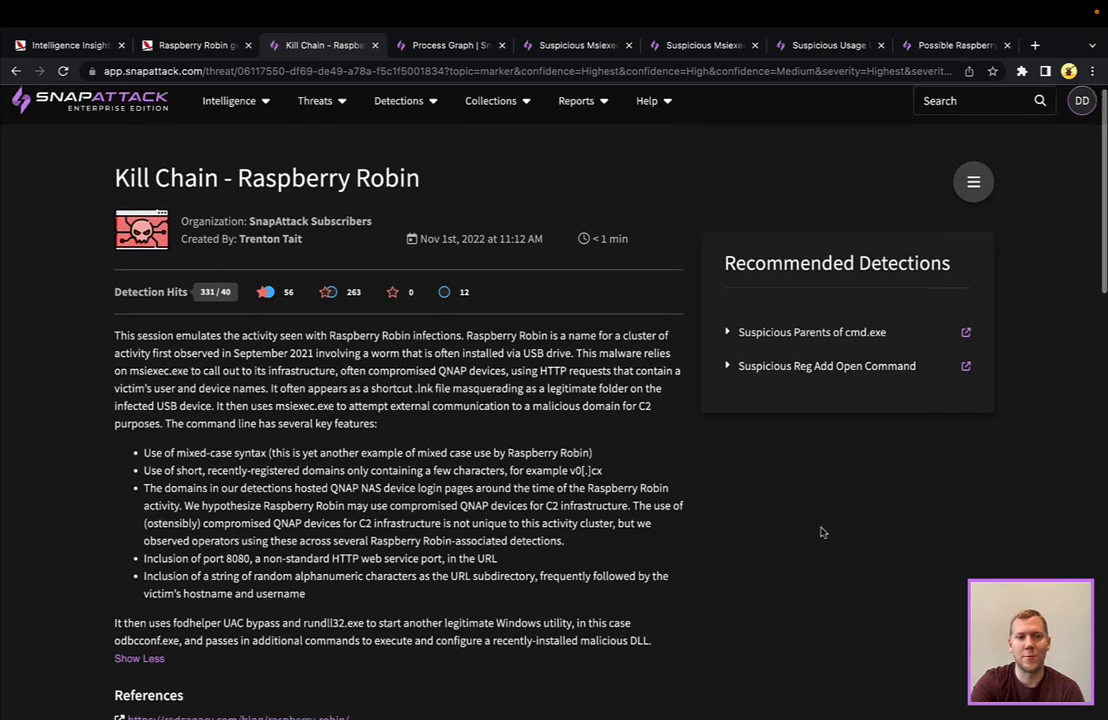
scroll("down", 3)
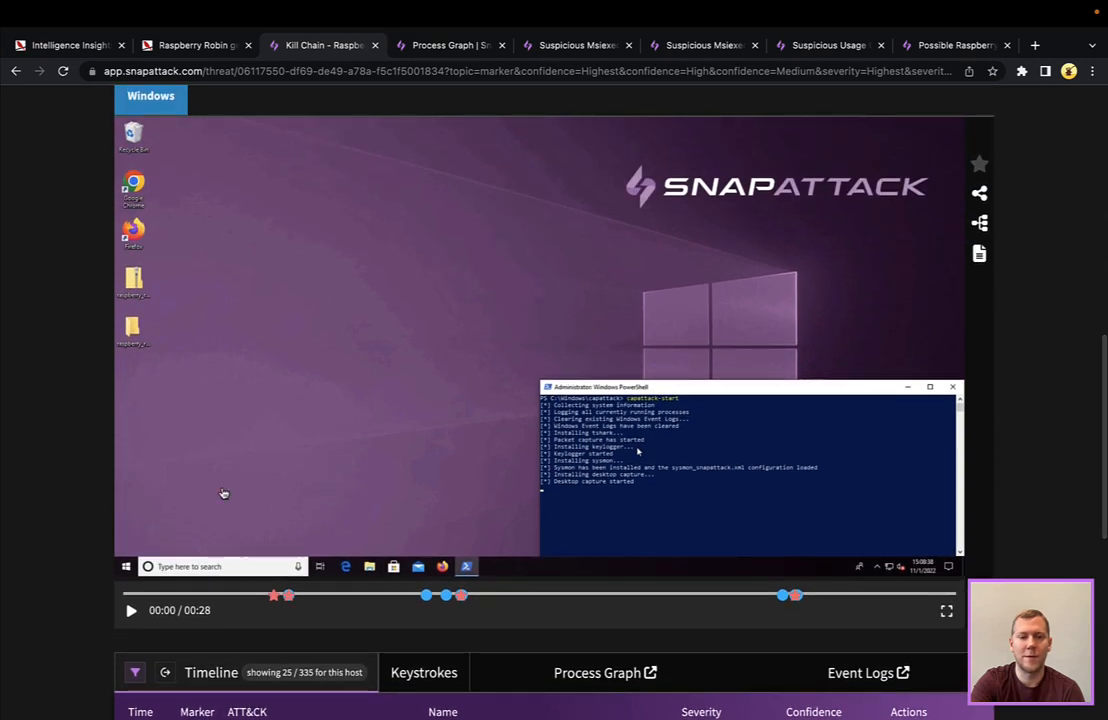
Play the recorded Raspberry Robin attack session and review its detection timeline
left_click(132, 610)
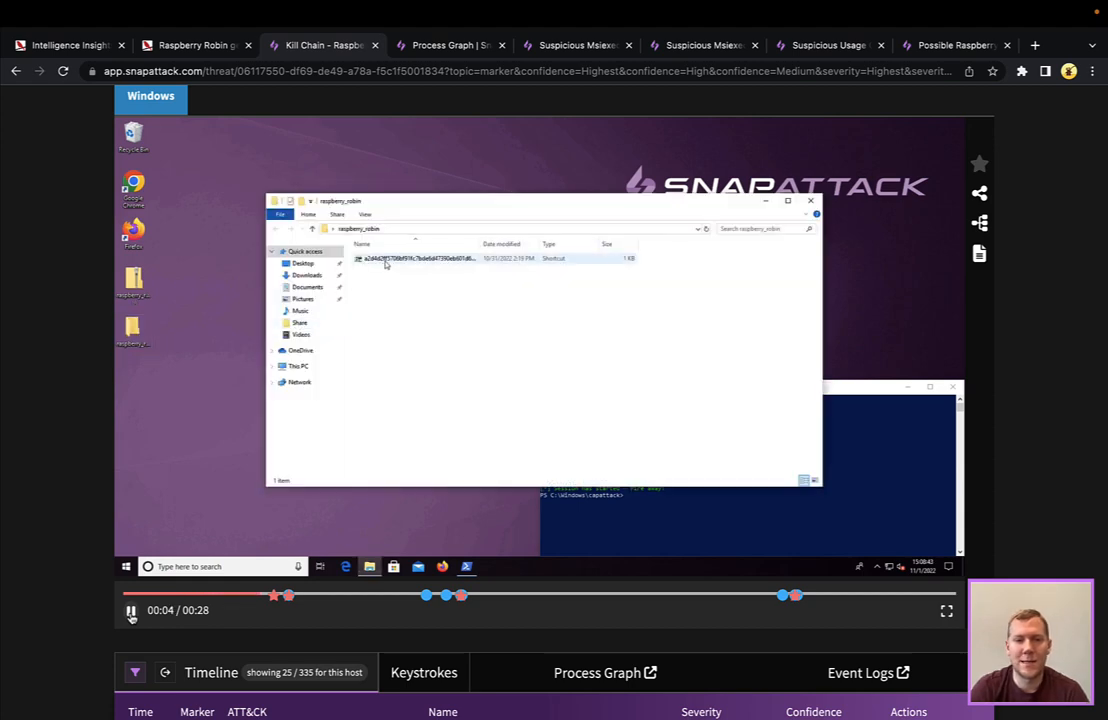
left_click(416, 258)
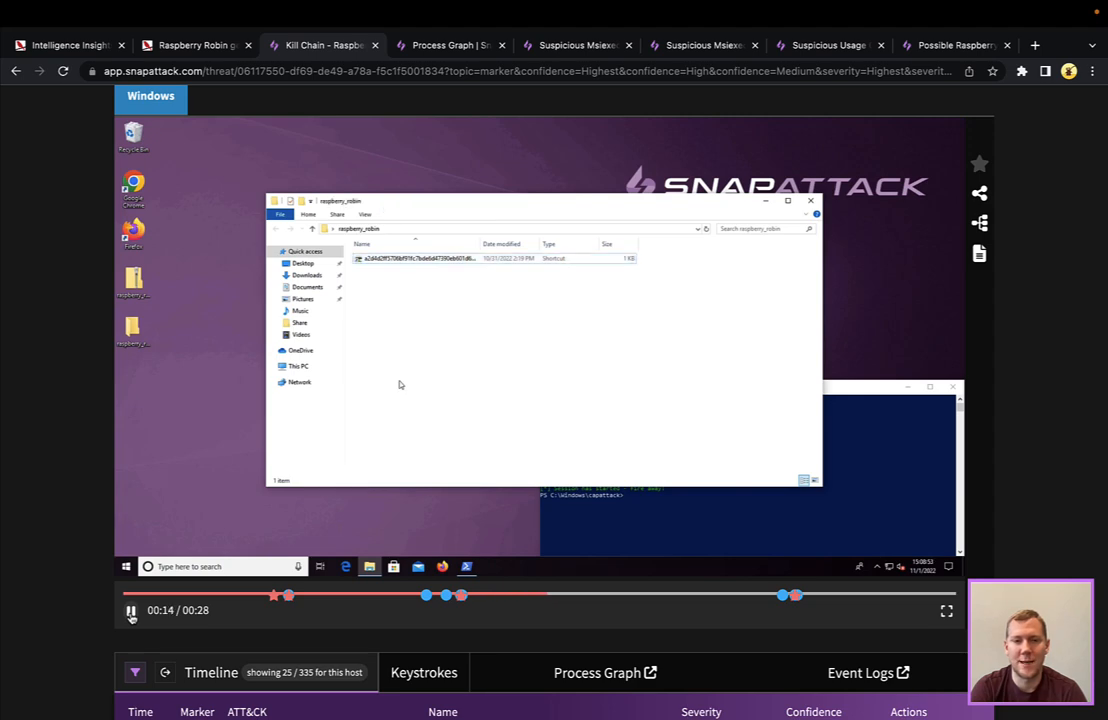
left_click(126, 568)
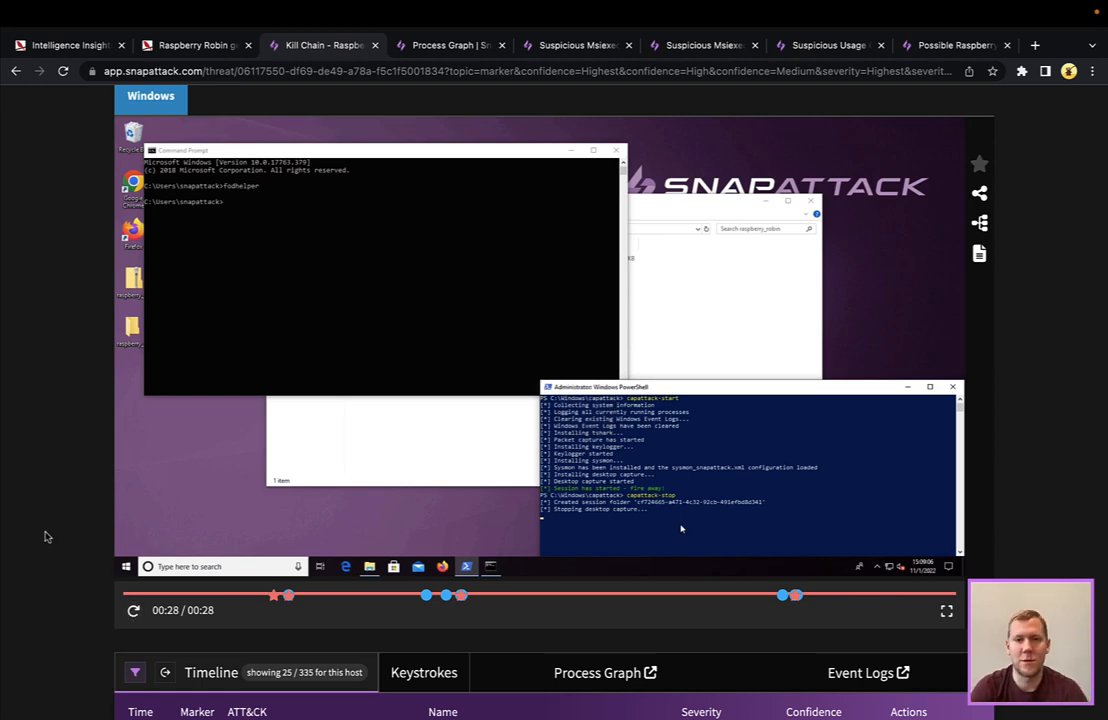
scroll("down", 3)
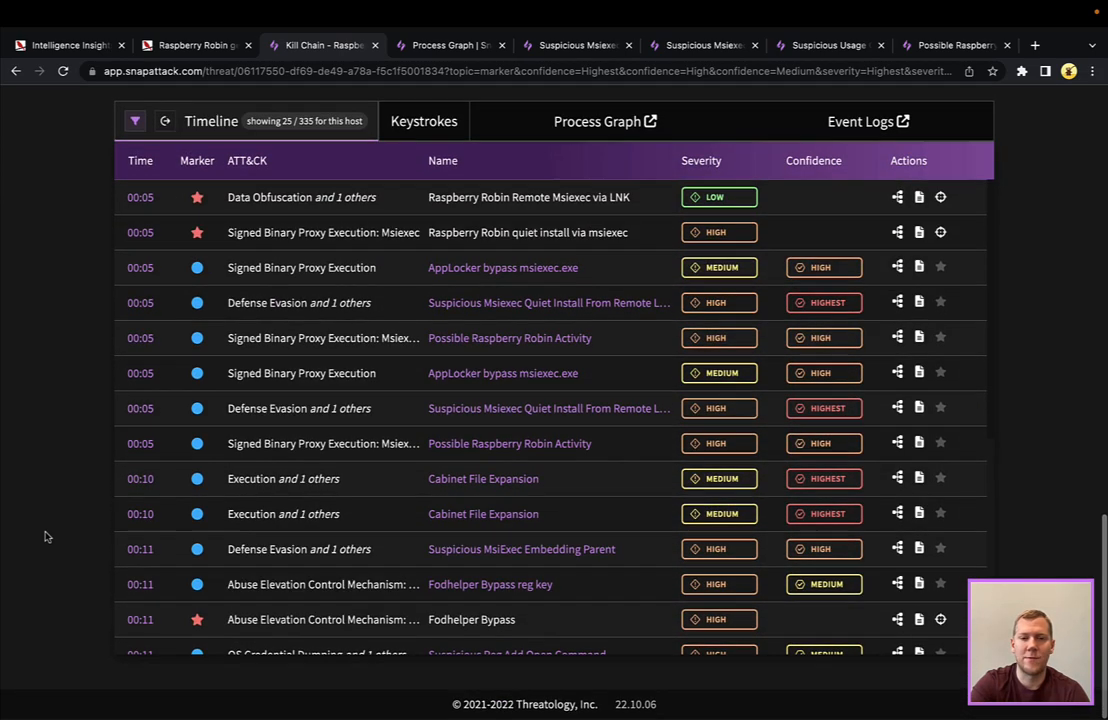
scroll("down", 3)
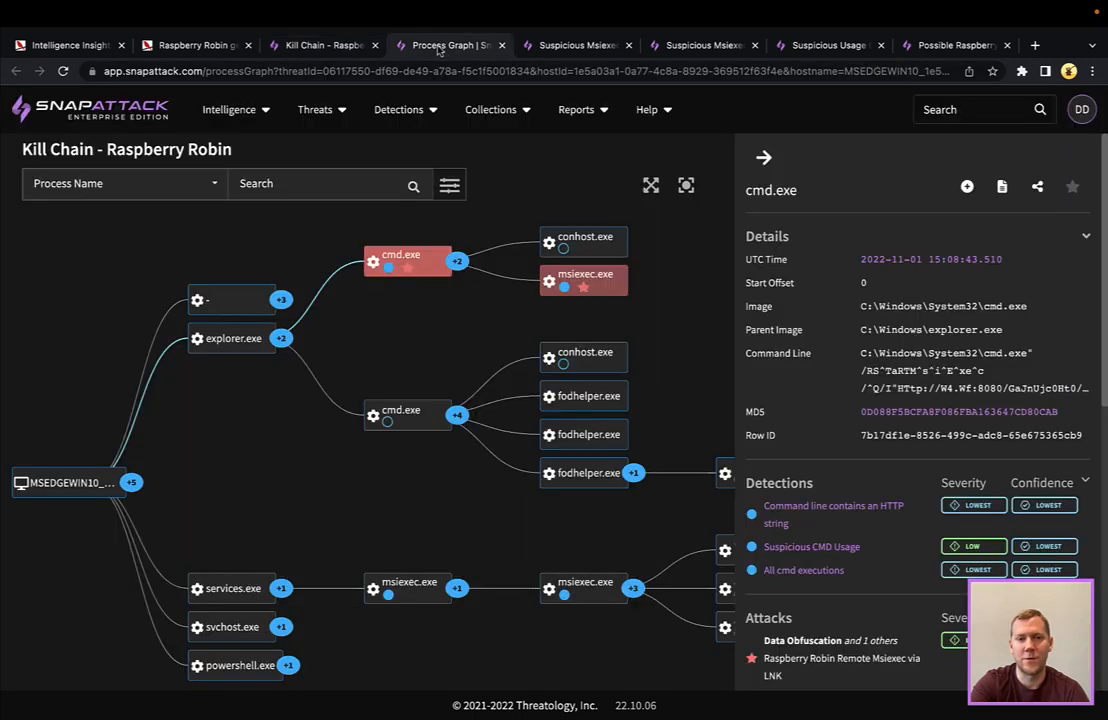
mouse_move(228, 464)
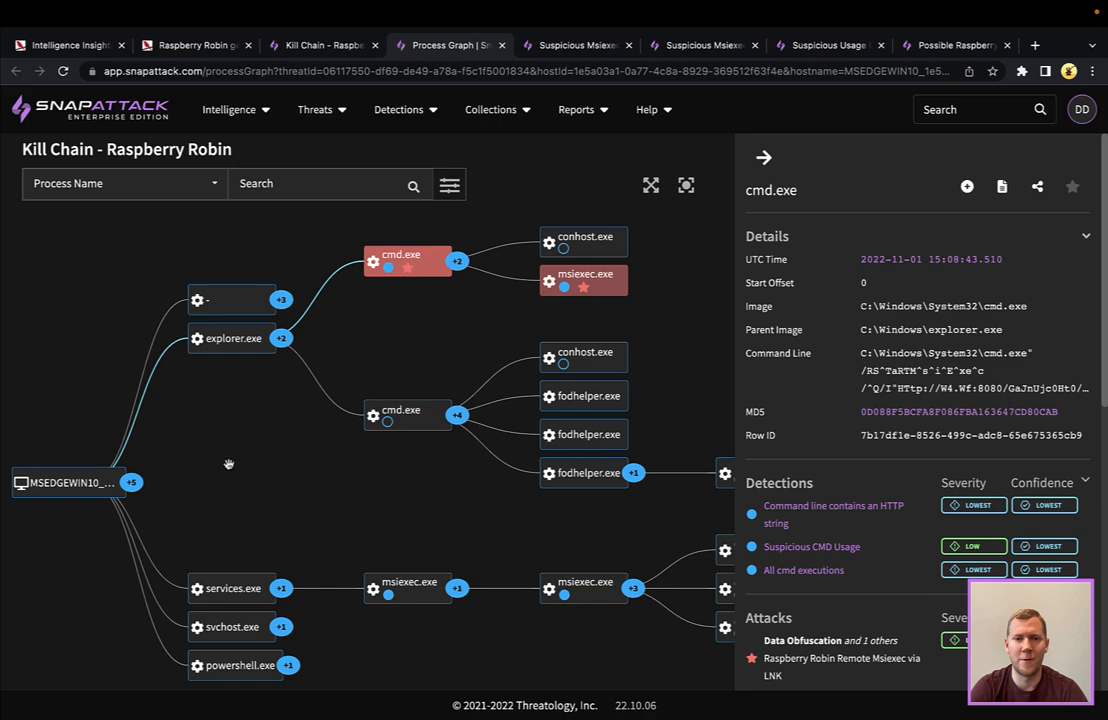
mouse_move(252, 360)
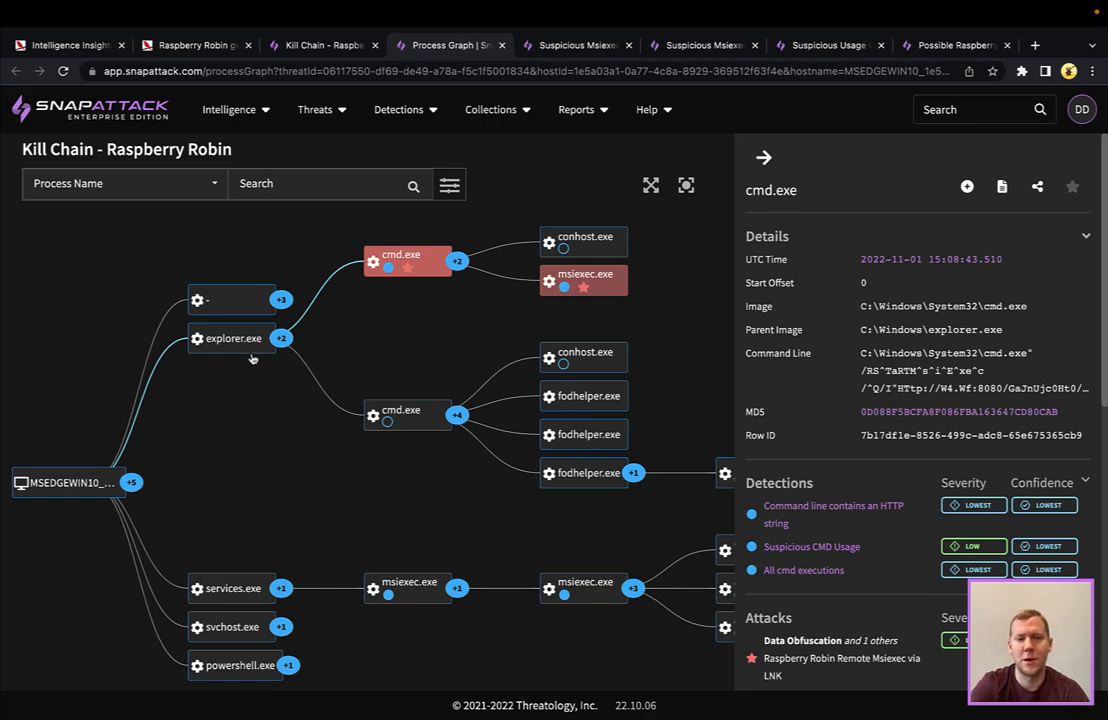
mouse_move(248, 358)
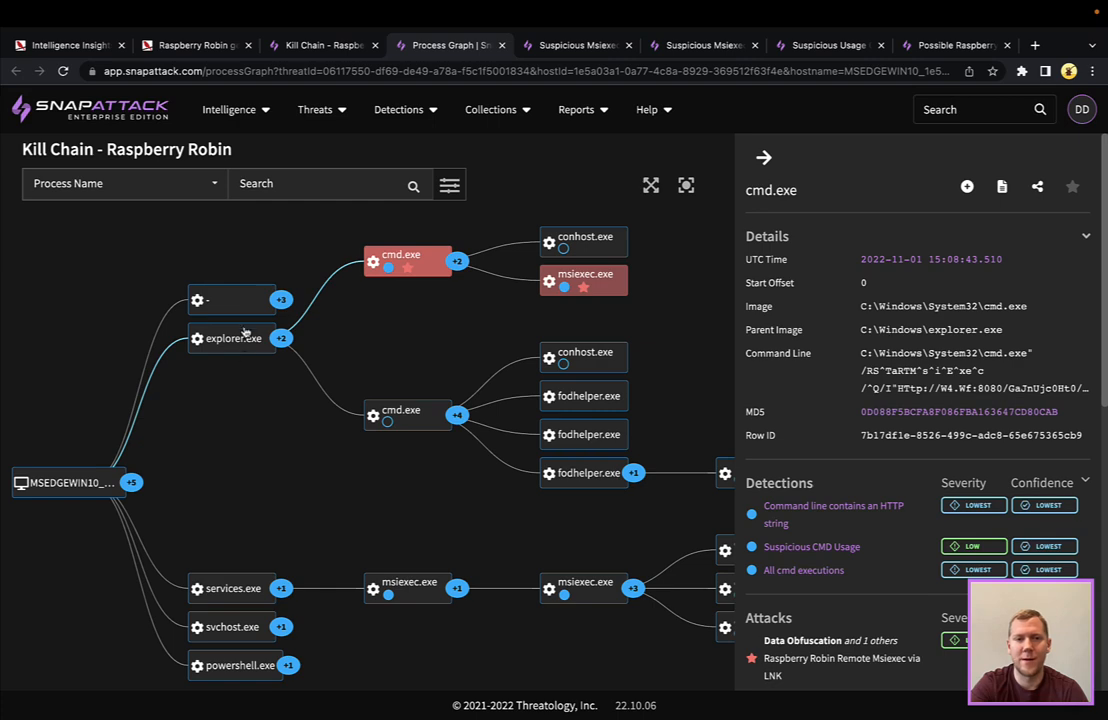
Inspect explorer.exe, cmd.exe, both msiexec.exe processes and expand.exe in the process graph
left_click(232, 338)
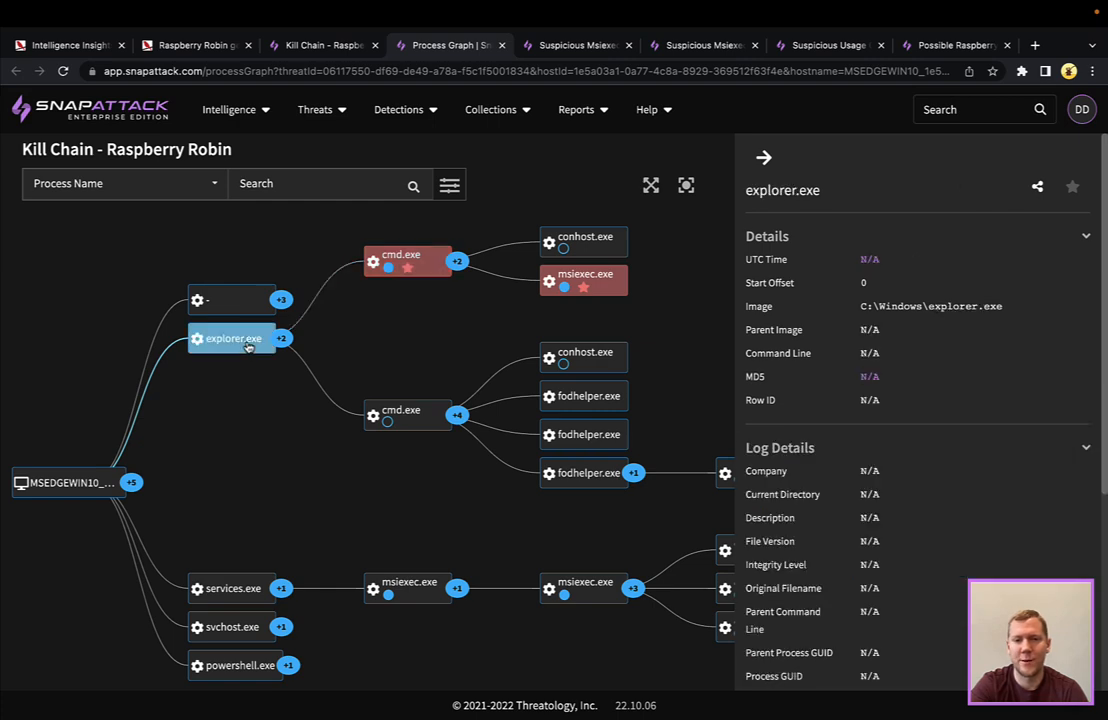
left_click(404, 260)
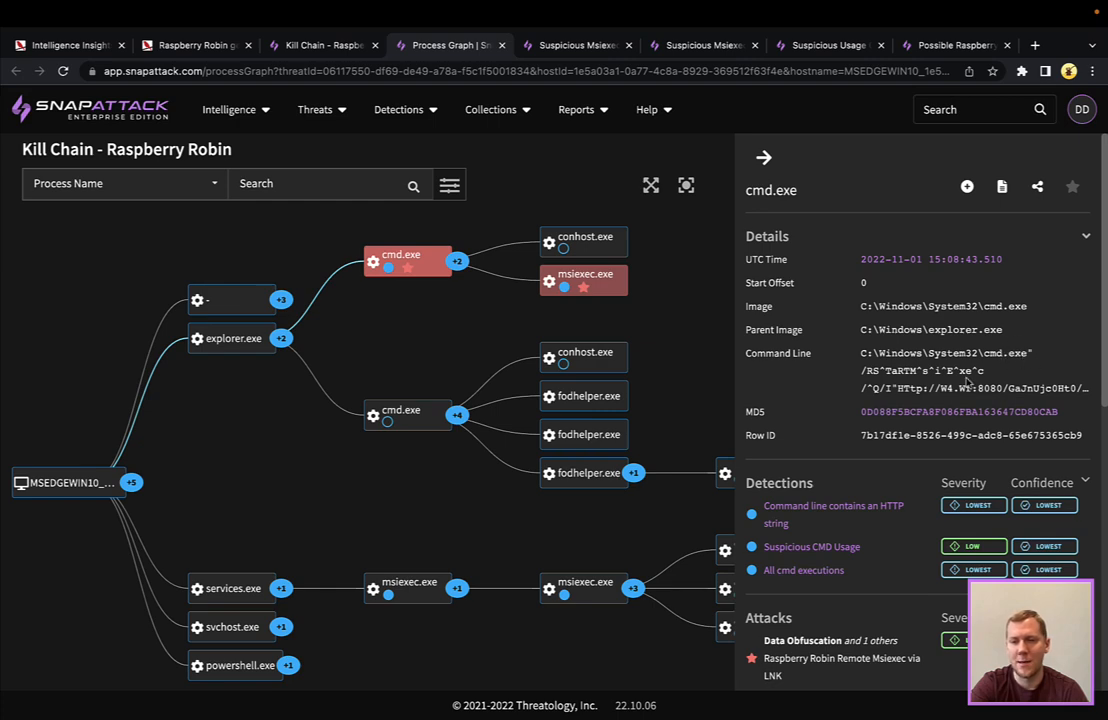
mouse_move(966, 388)
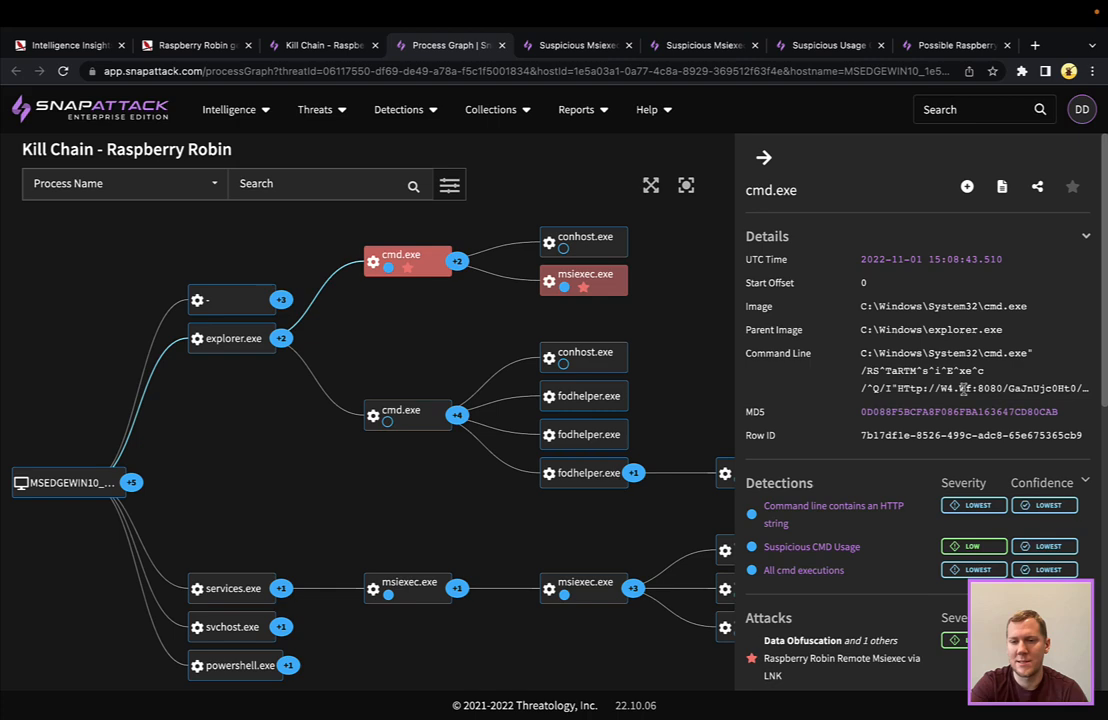
mouse_move(680, 292)
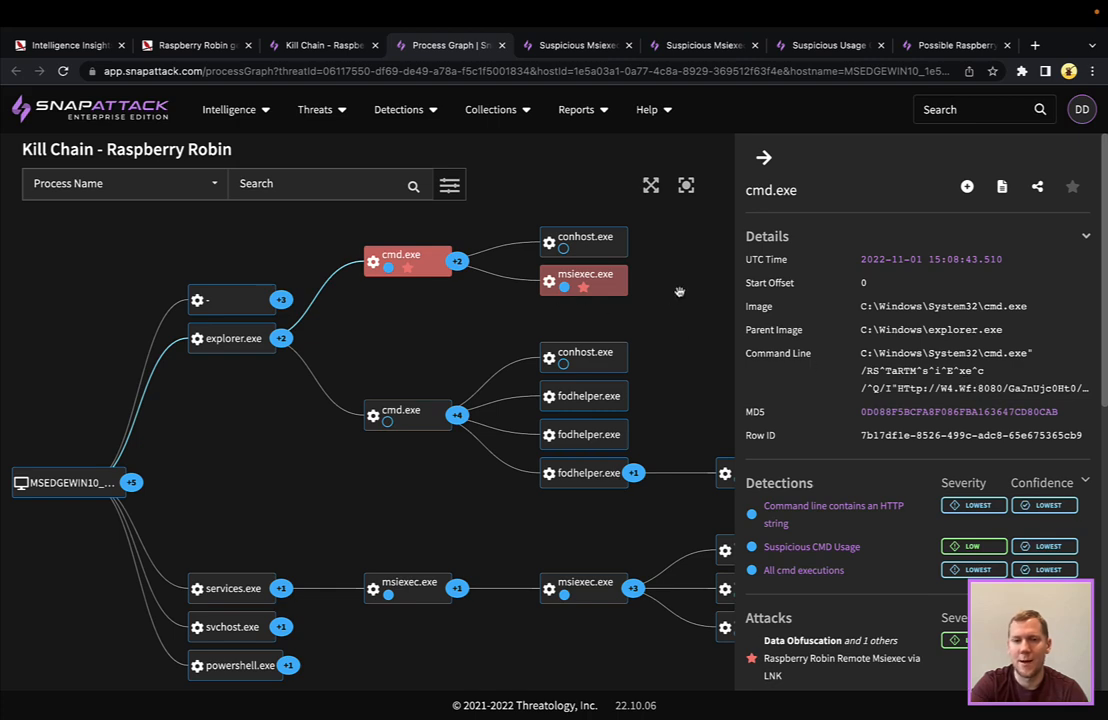
left_click(584, 280)
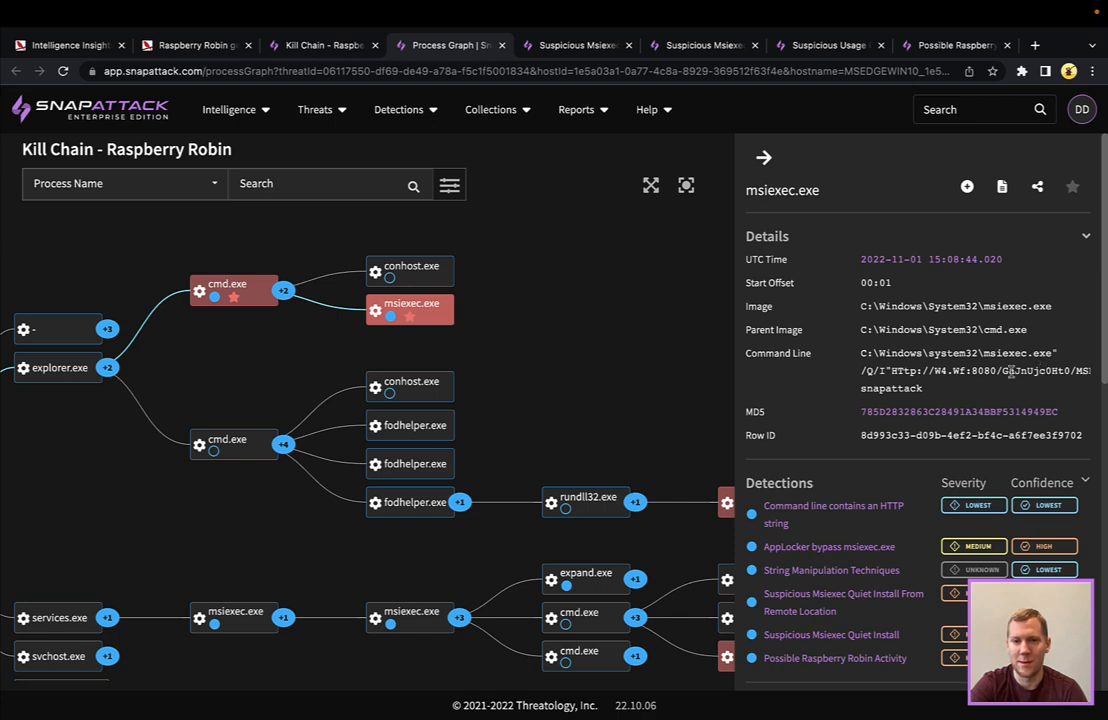
mouse_move(580, 310)
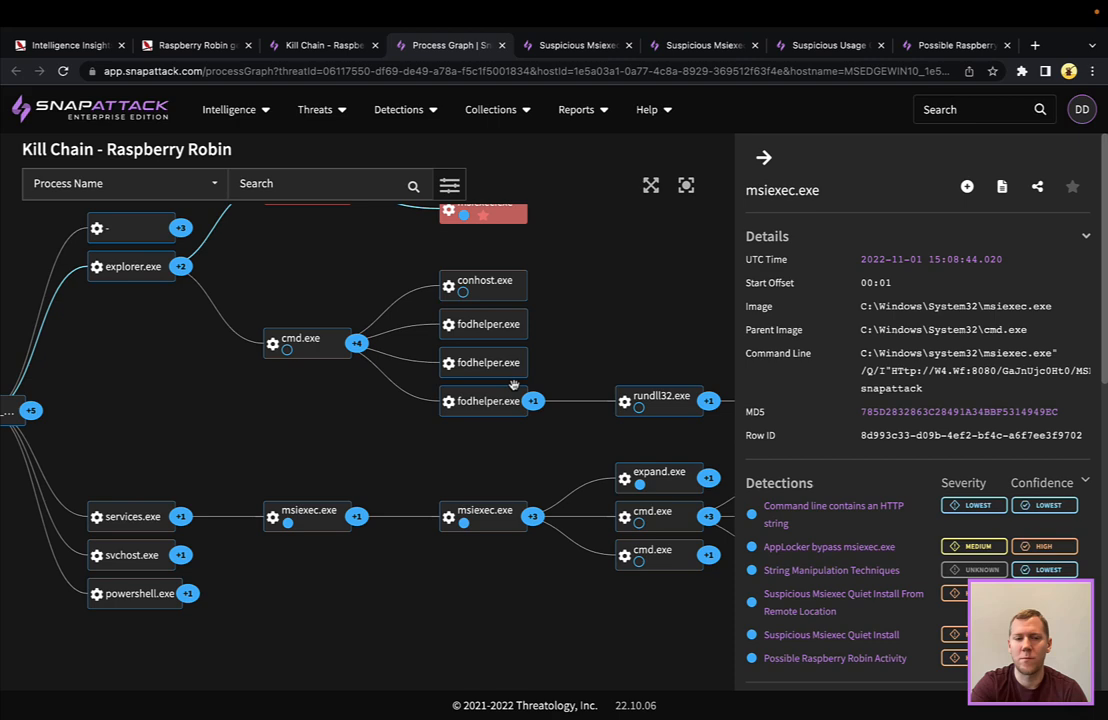
left_click(308, 516)
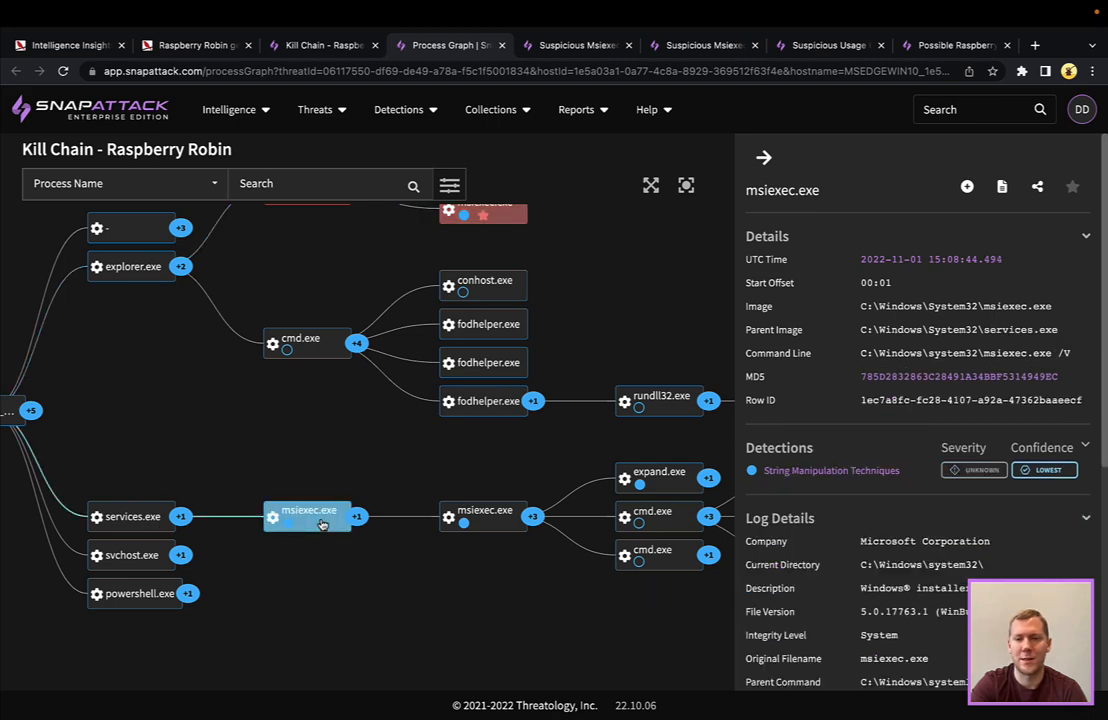
mouse_move(140, 526)
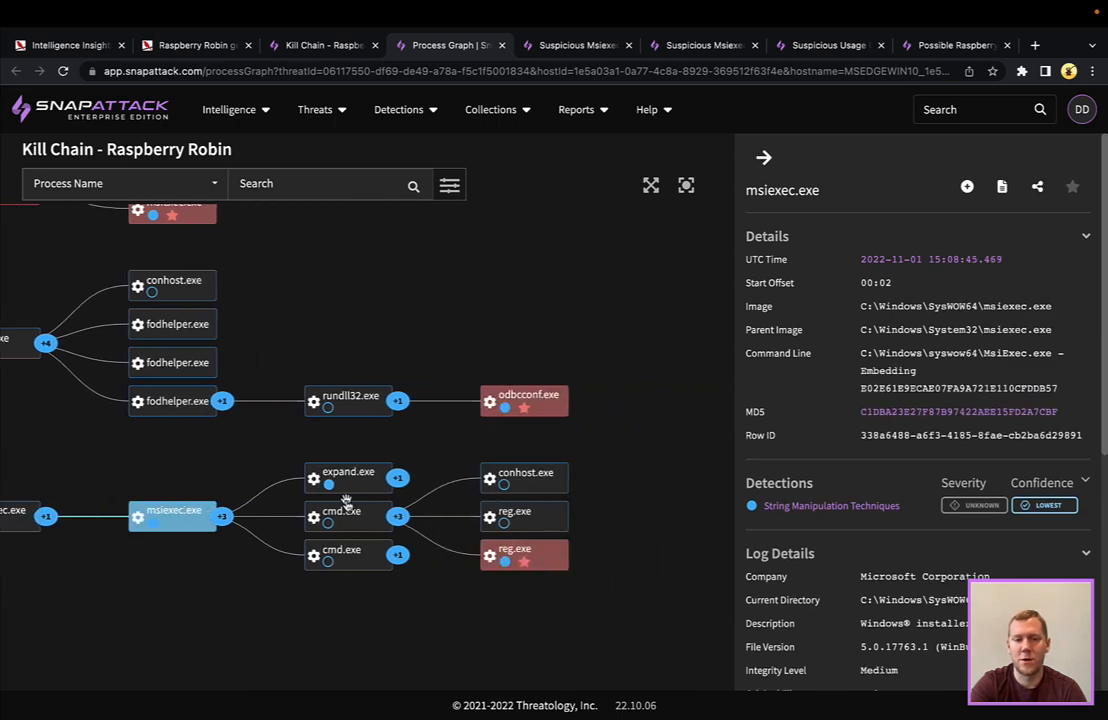
left_click(348, 472)
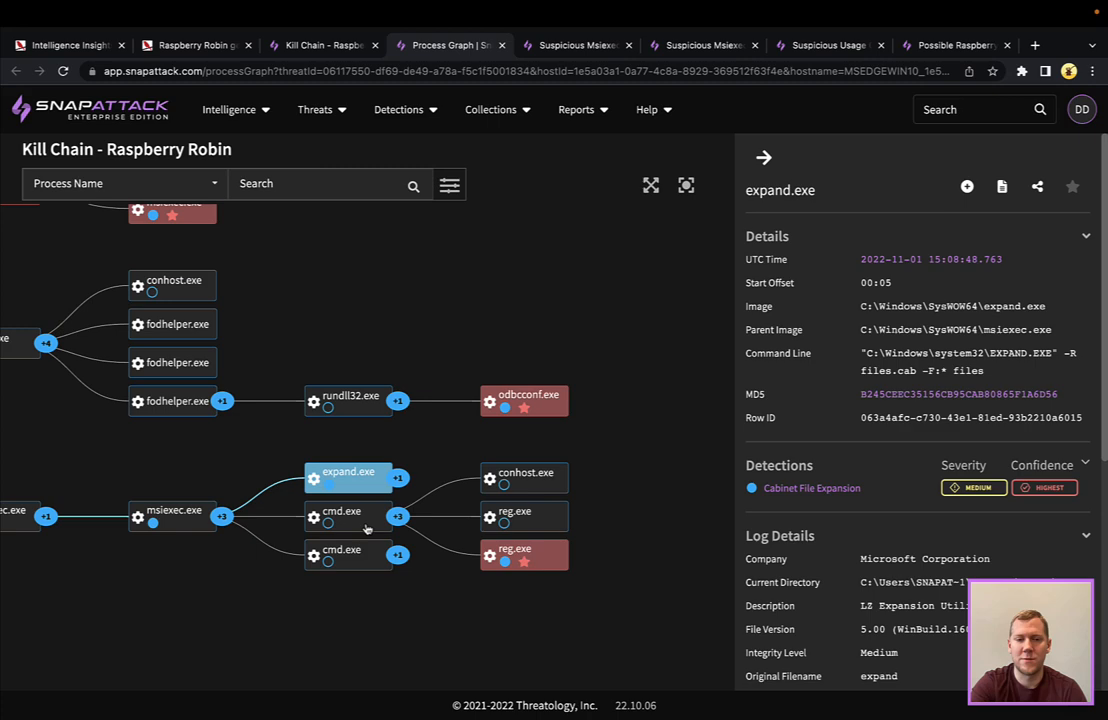
Inspect the spawned cmd.exe, reg.exe, fodhelper.exe, rundll32.exe and odbcconf.exe process details
left_click(348, 512)
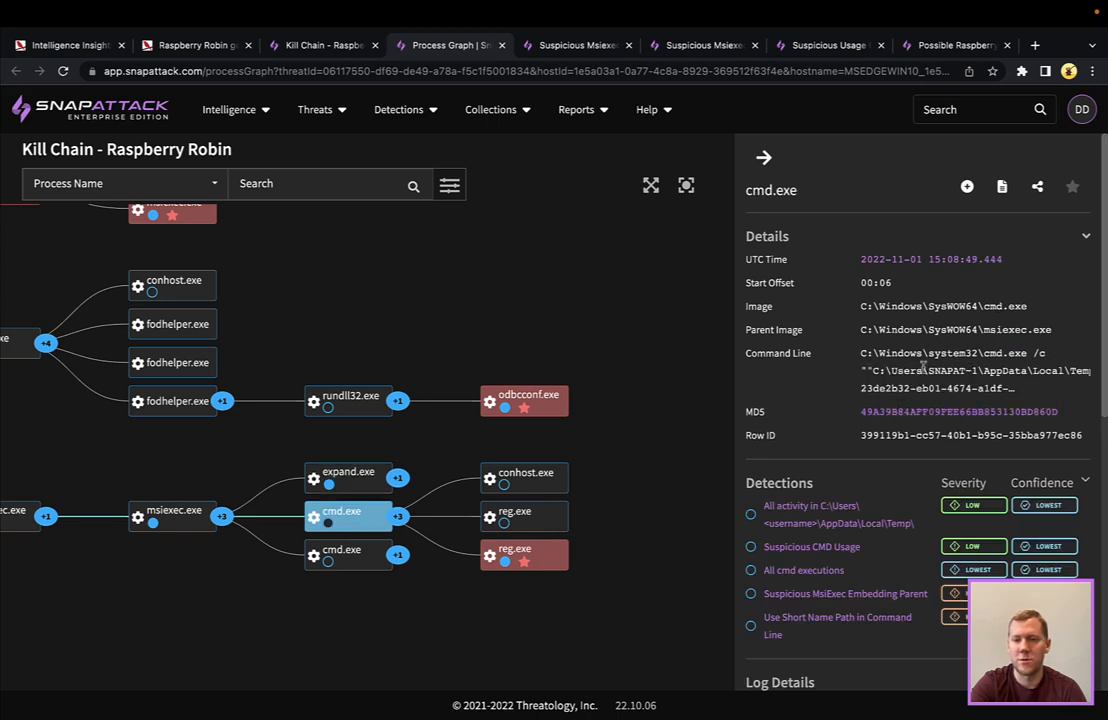
mouse_move(964, 380)
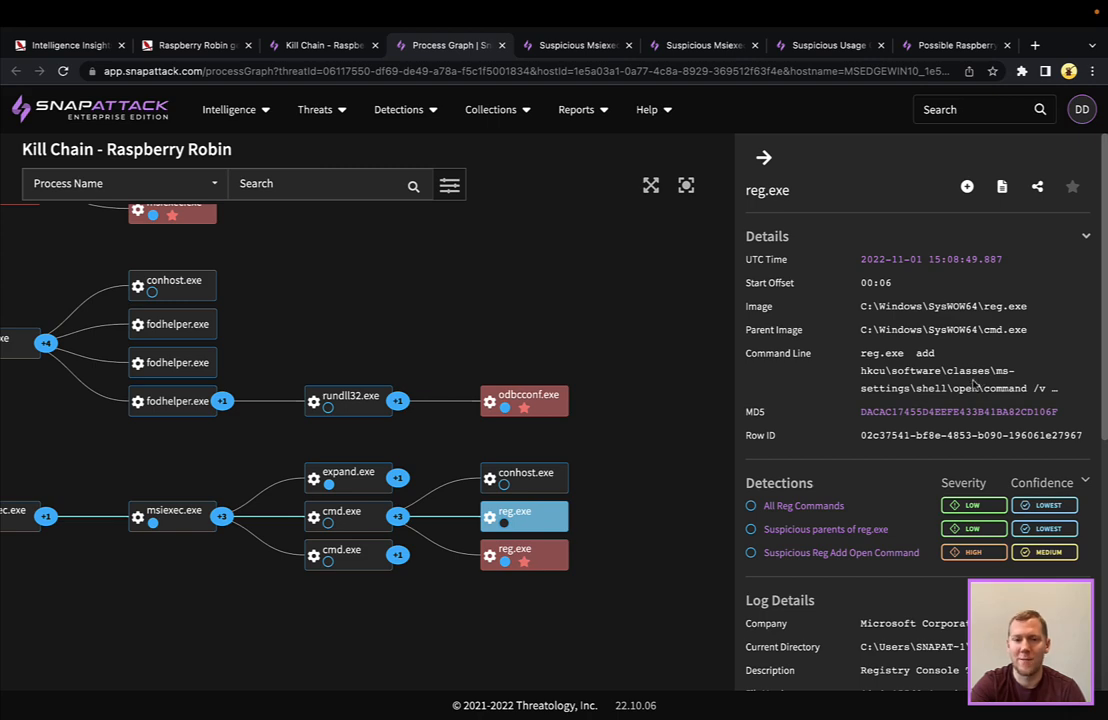
left_click(516, 556)
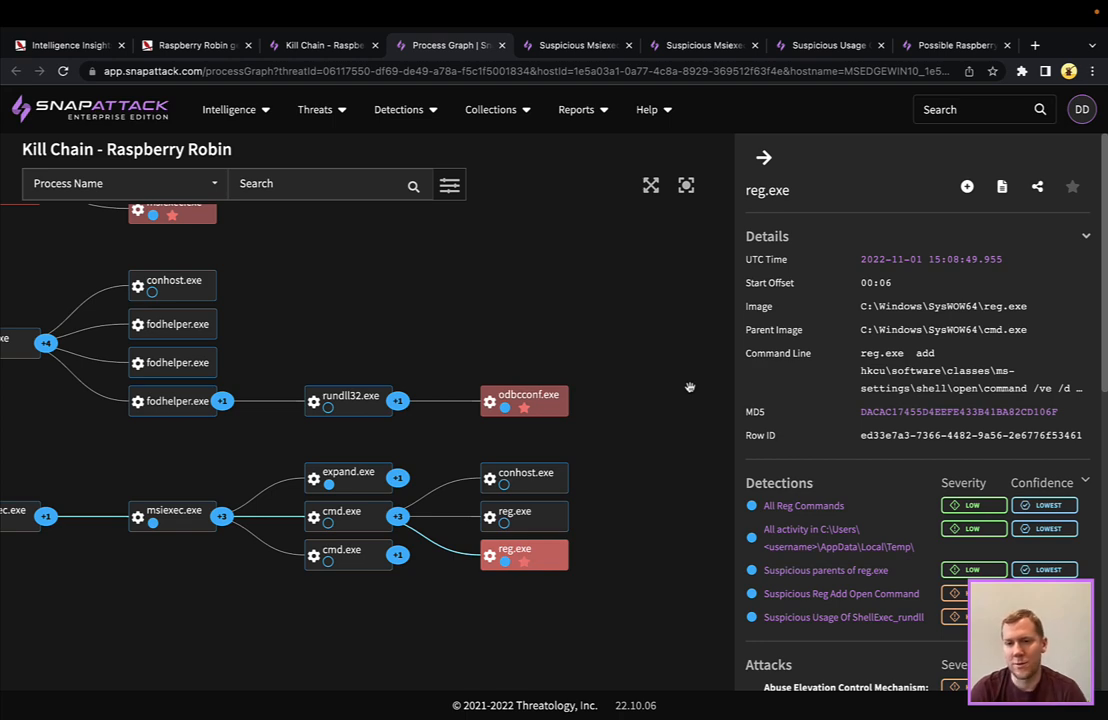
mouse_move(364, 558)
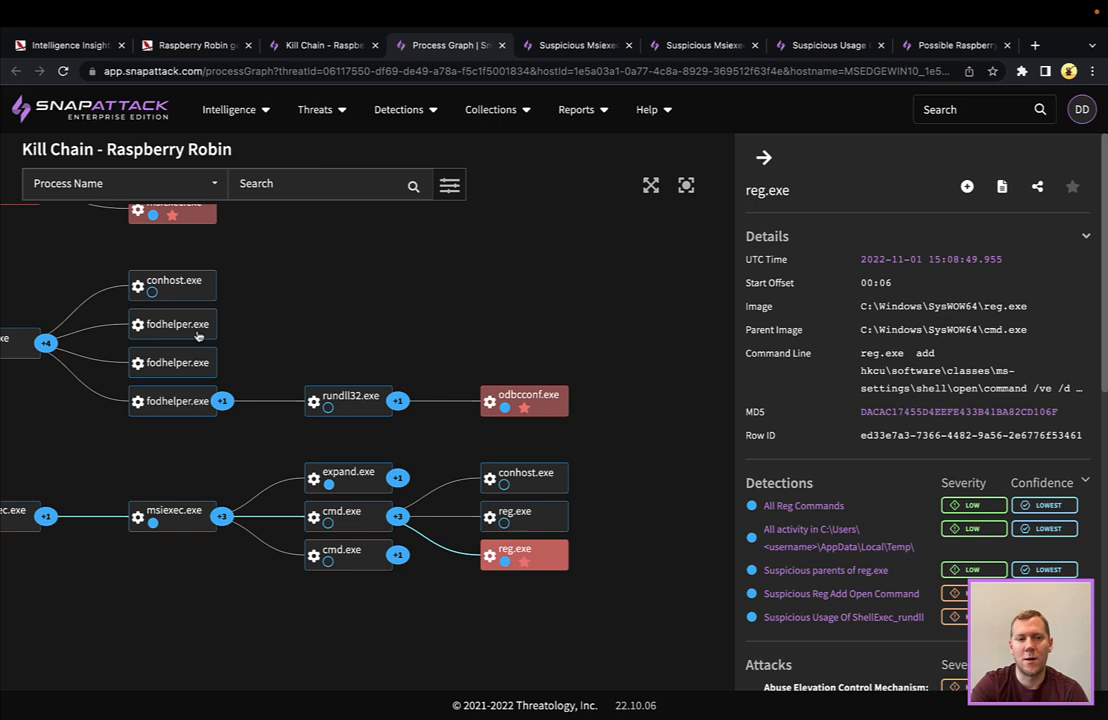
left_click(172, 400)
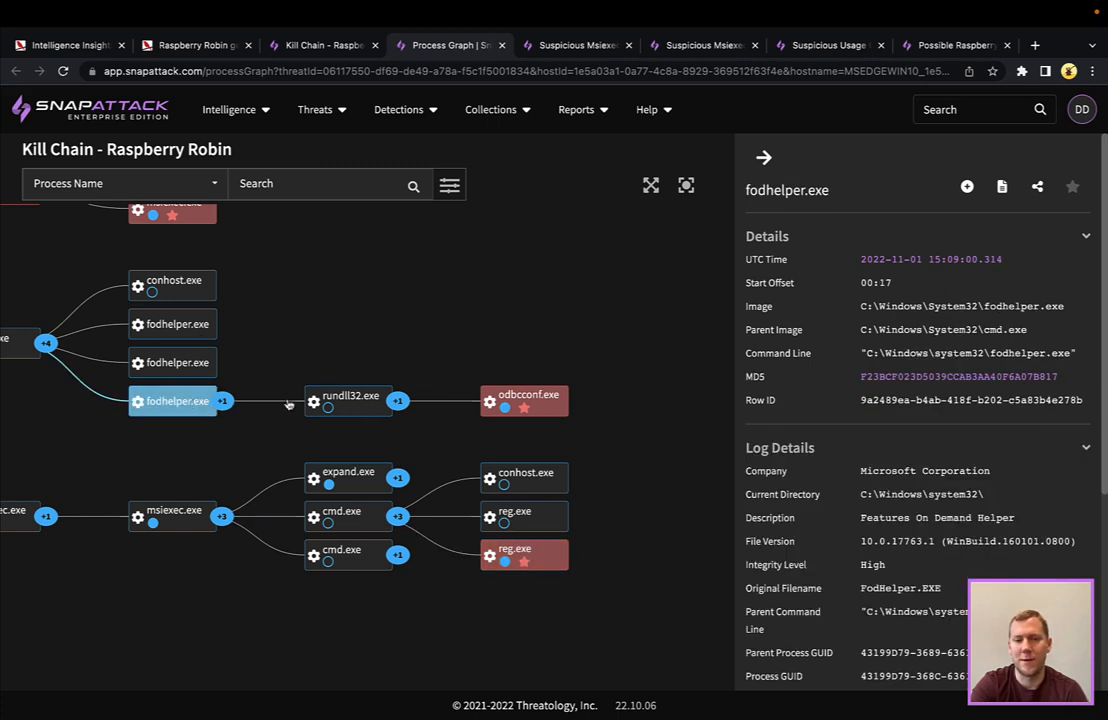
left_click(350, 396)
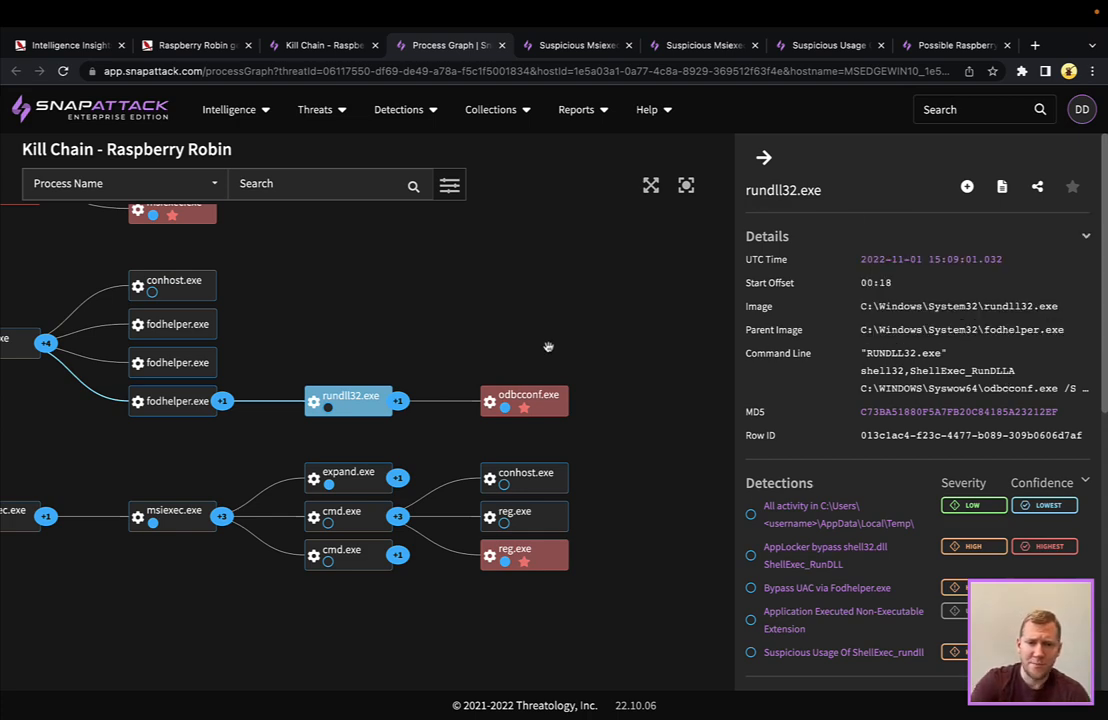
left_click(524, 400)
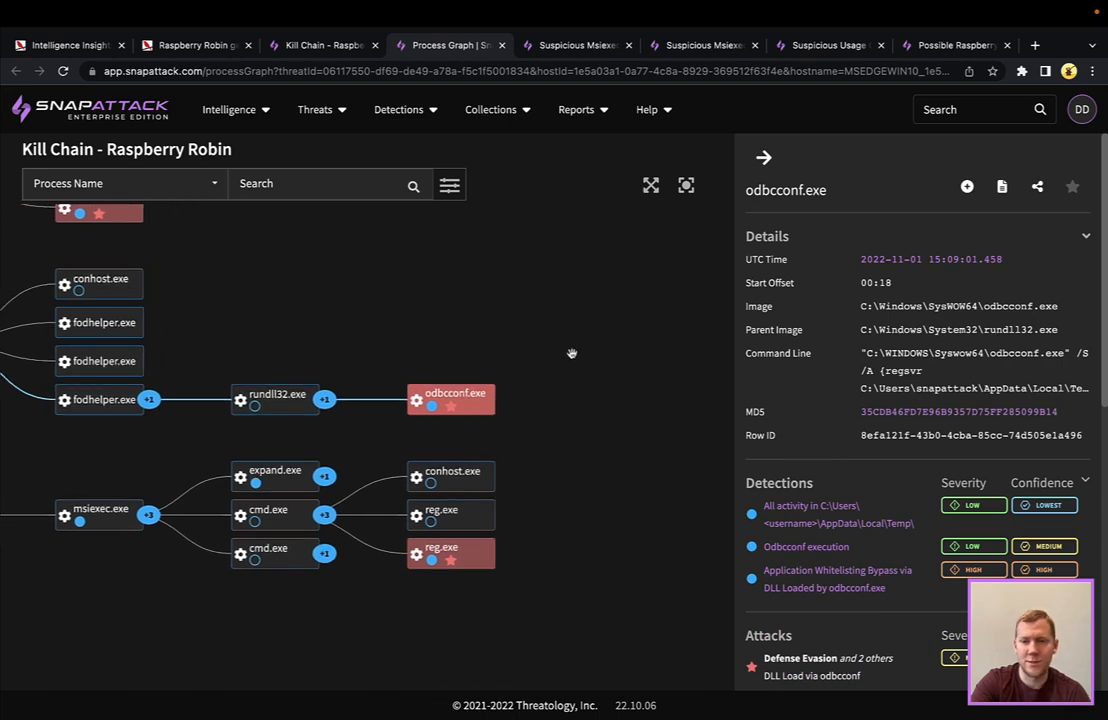
mouse_move(540, 424)
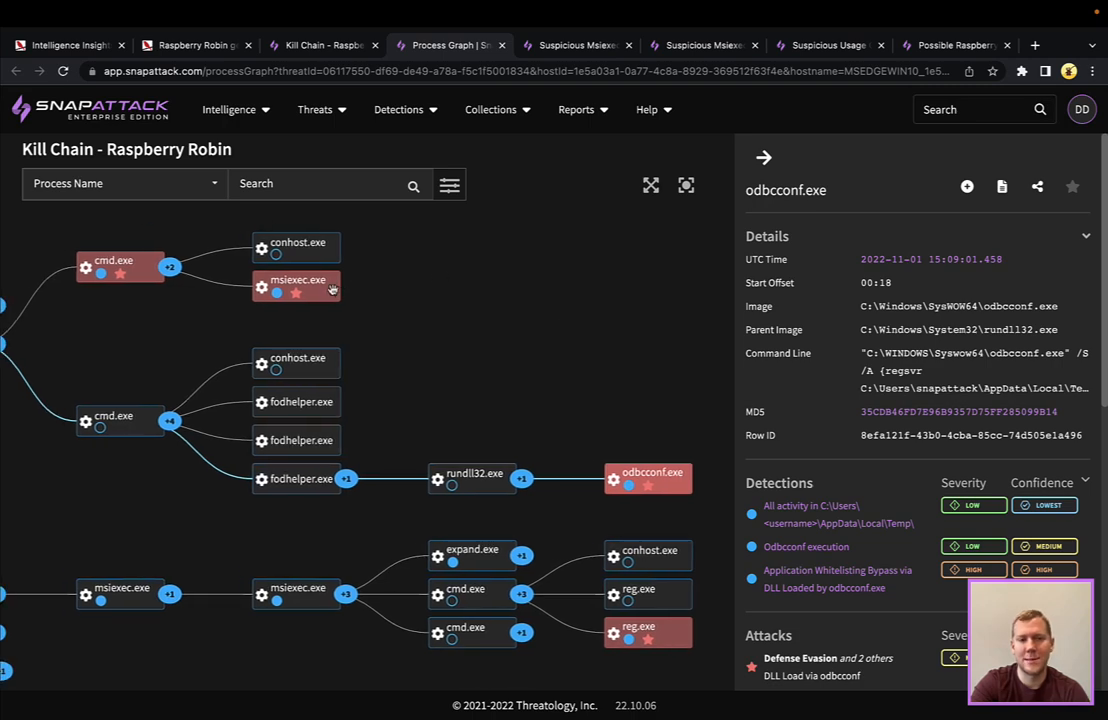
mouse_move(564, 384)
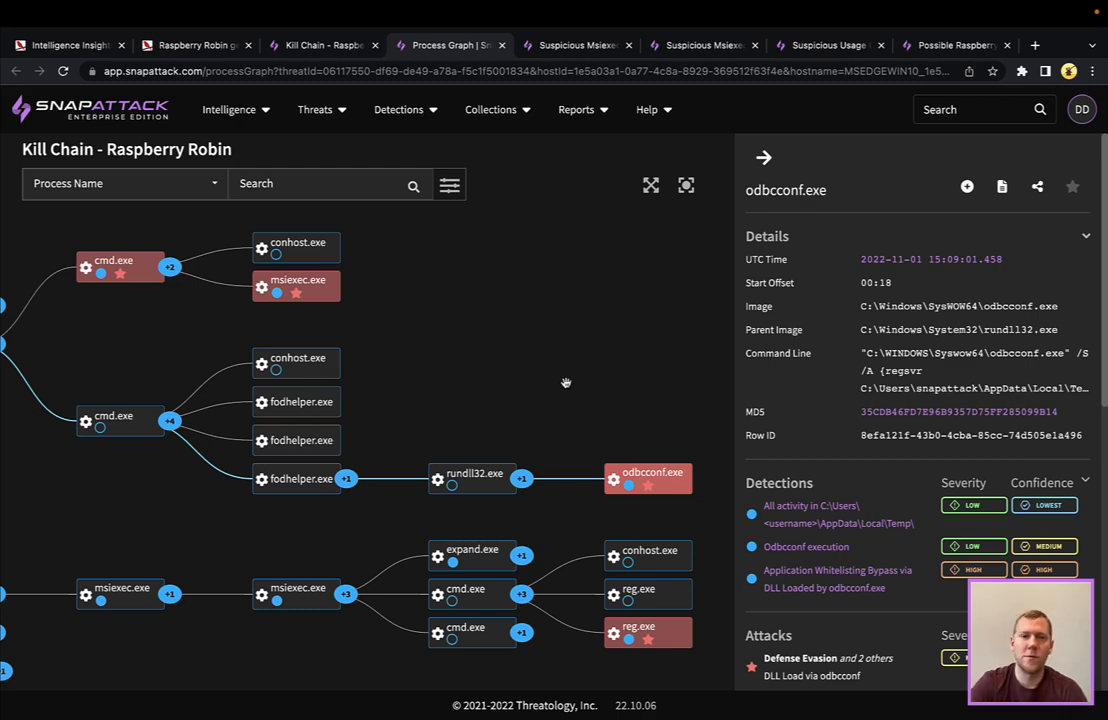
mouse_move(578, 44)
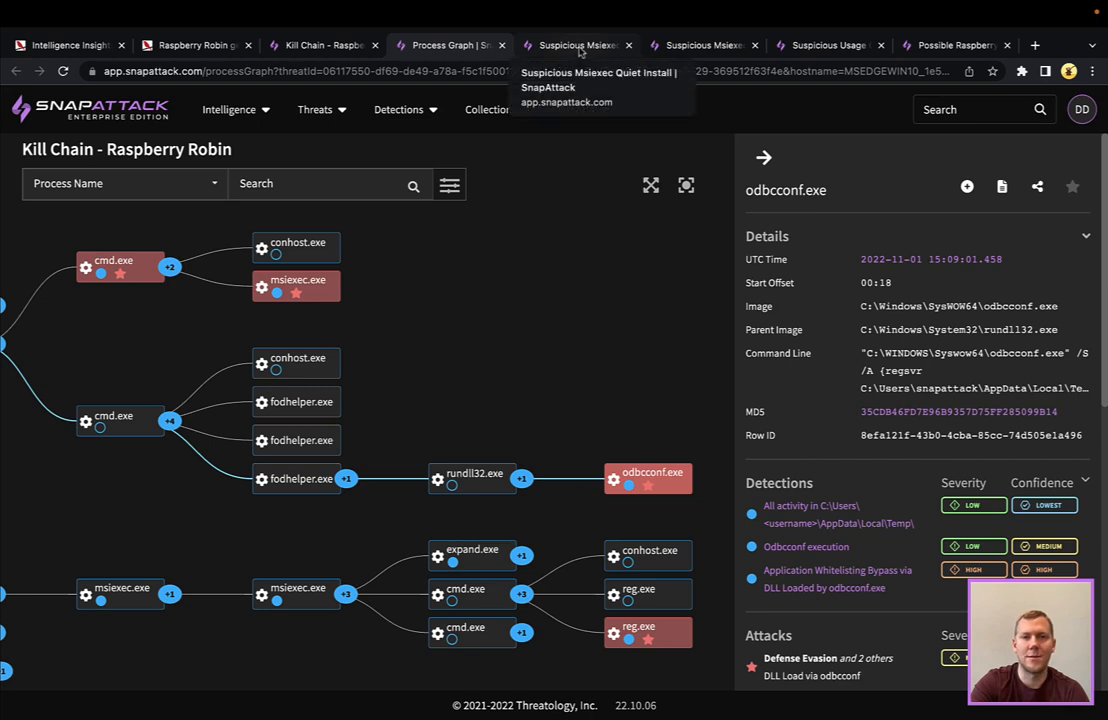
Review the Suspicious Msiexec Quiet Install From Remote Location detection's query and matching logs
left_click(576, 44)
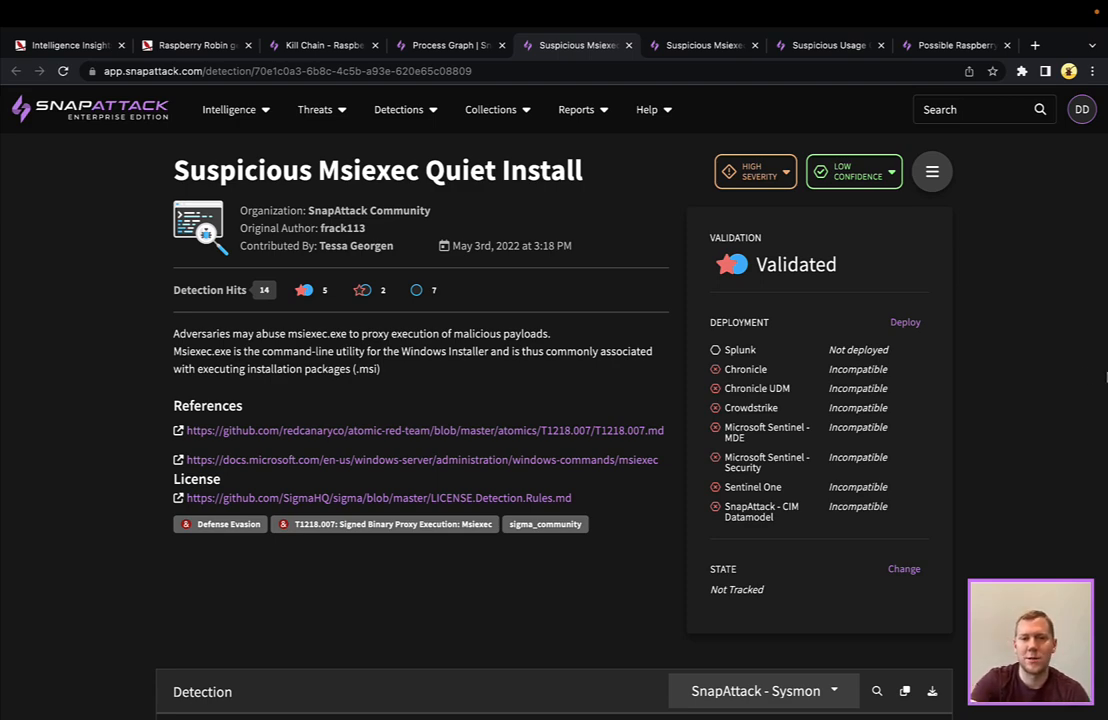
scroll("down", 3)
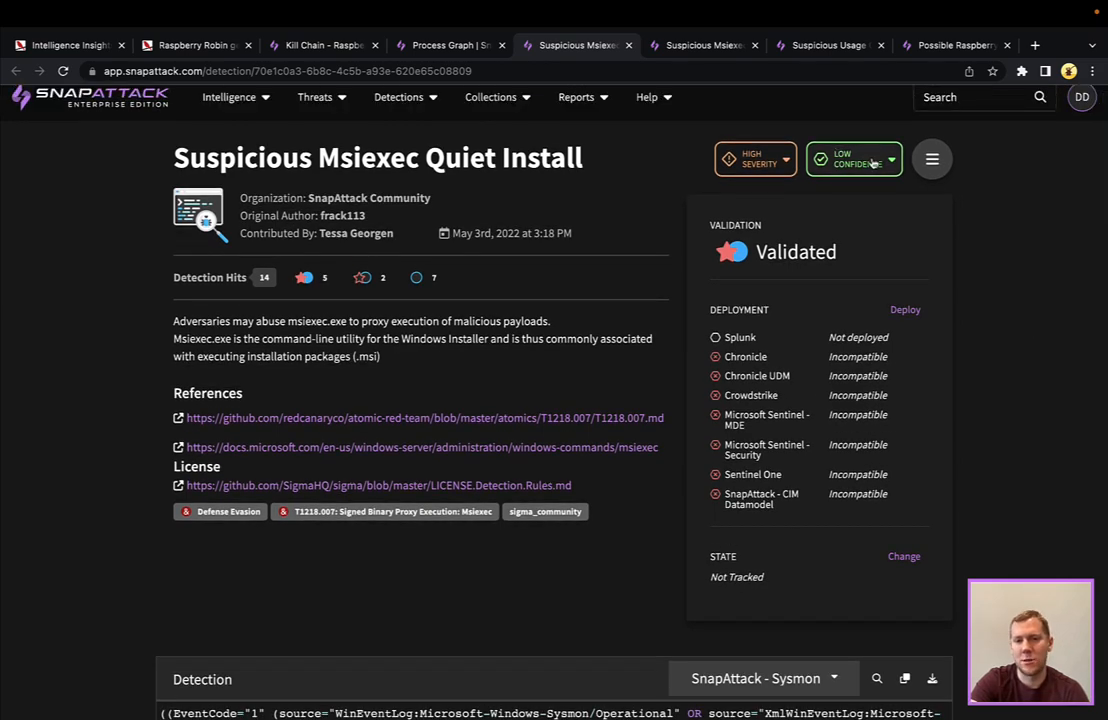
scroll("down", 3)
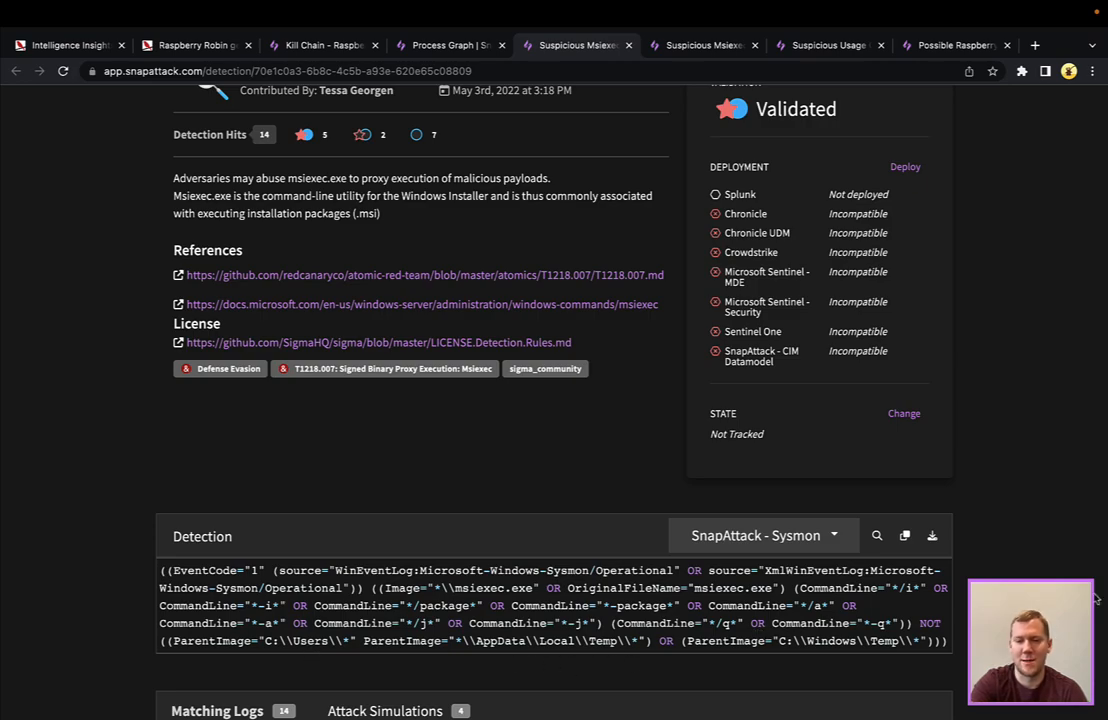
scroll("up", 3)
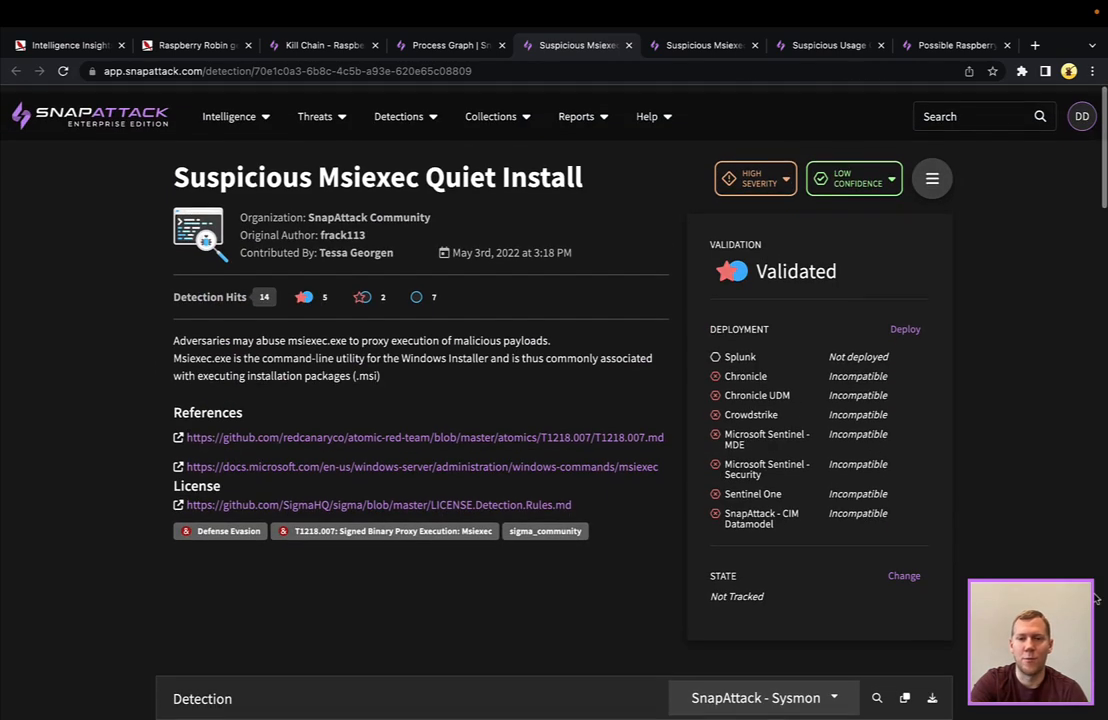
scroll("down", 3)
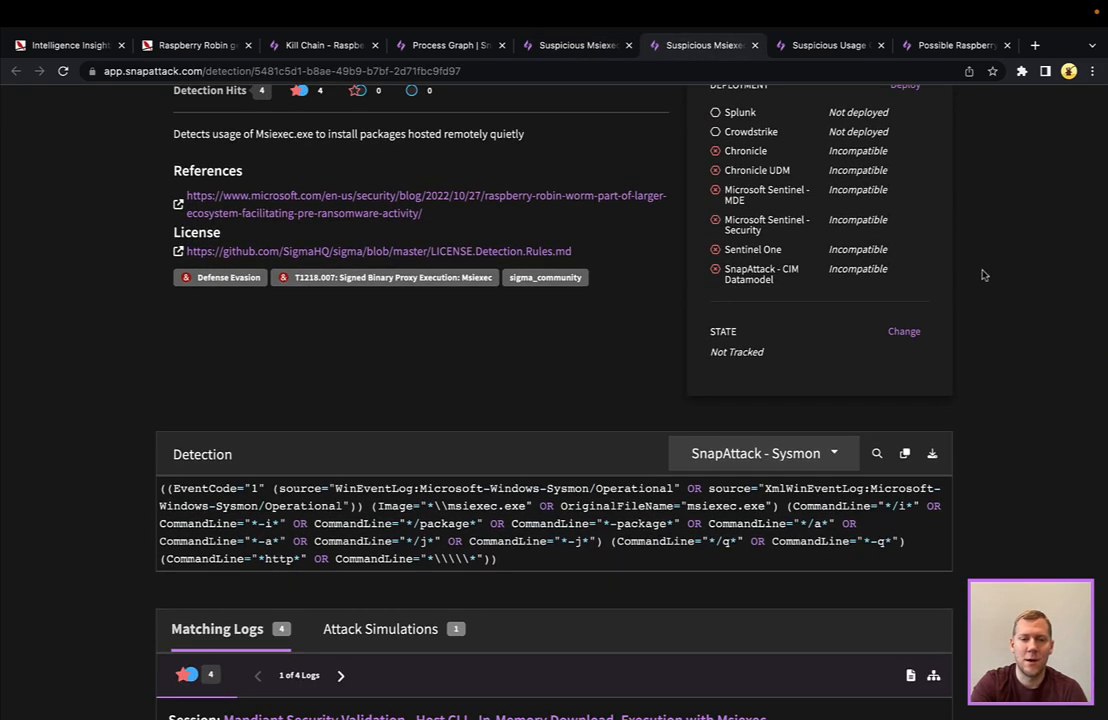
Show matching log 2 of 4, the Atomic Red Team remote MSI execution session
scroll("down", 3)
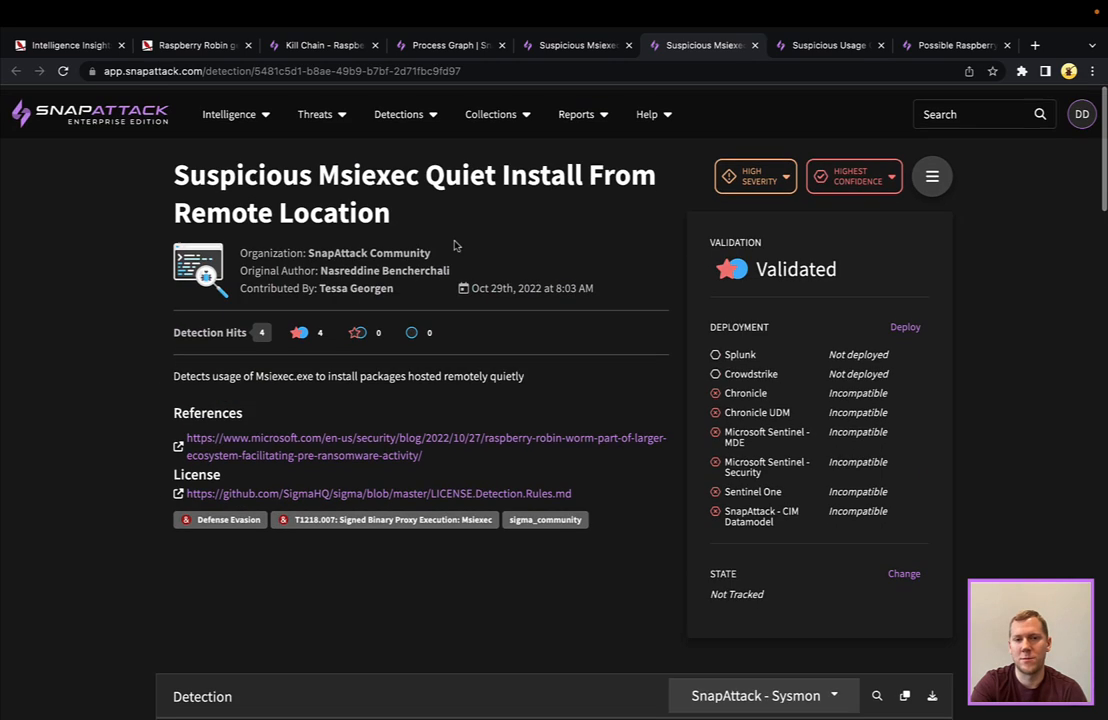
scroll("down", 3)
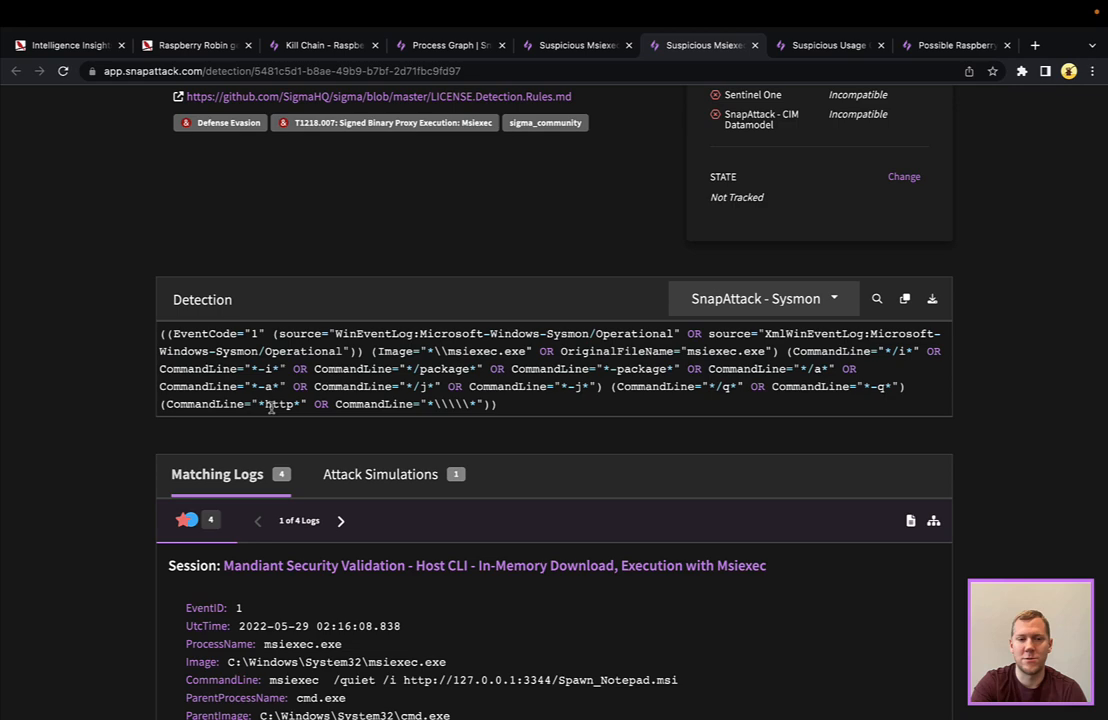
scroll("down", 3)
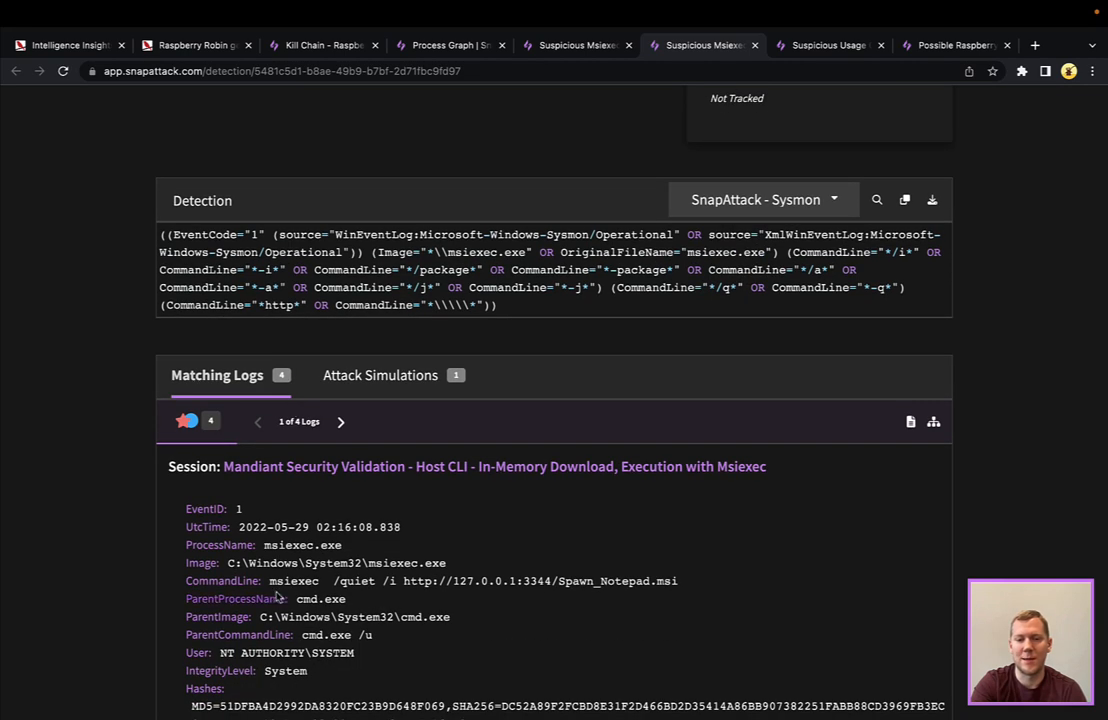
mouse_move(384, 488)
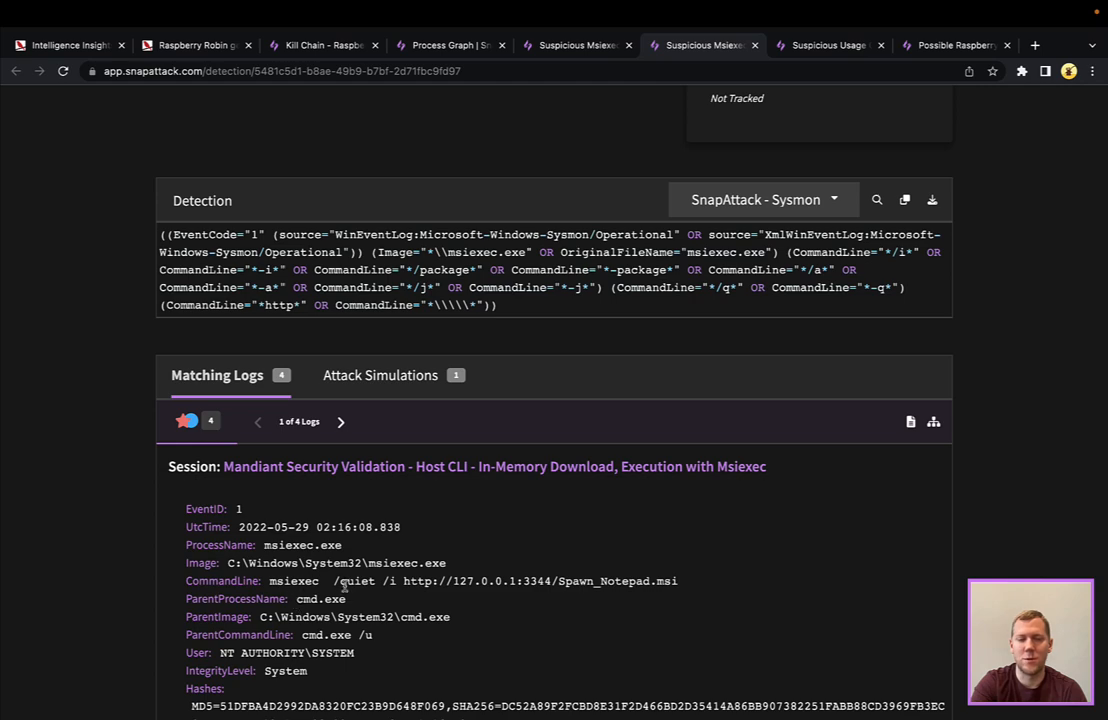
mouse_move(412, 584)
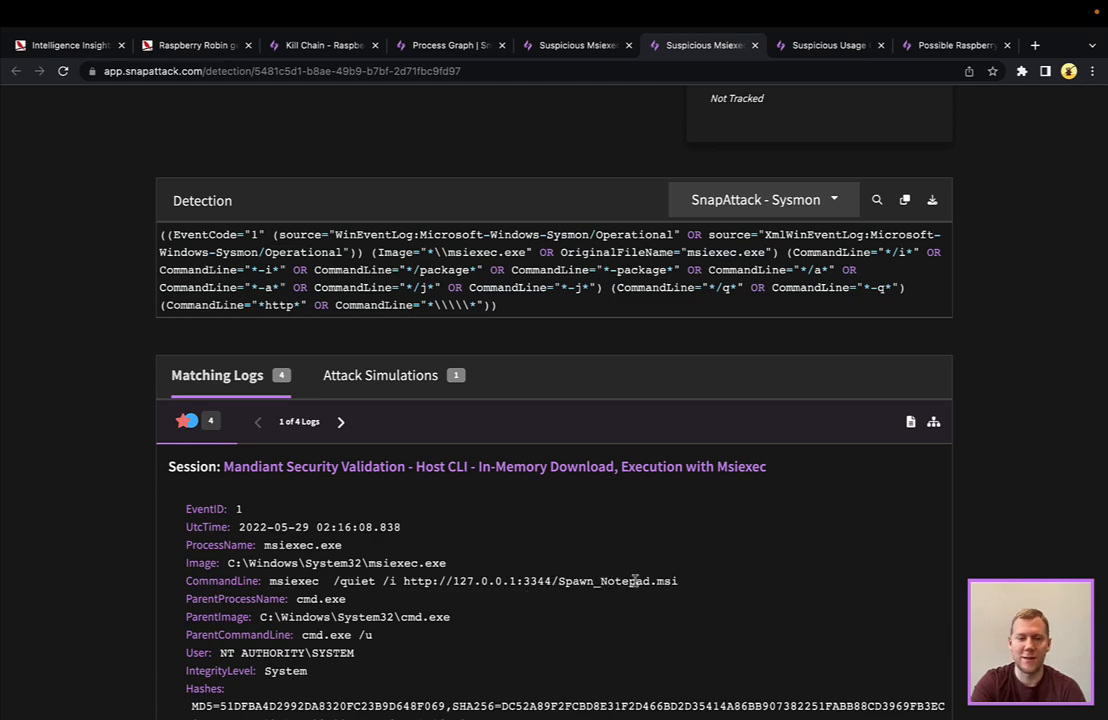
mouse_move(340, 420)
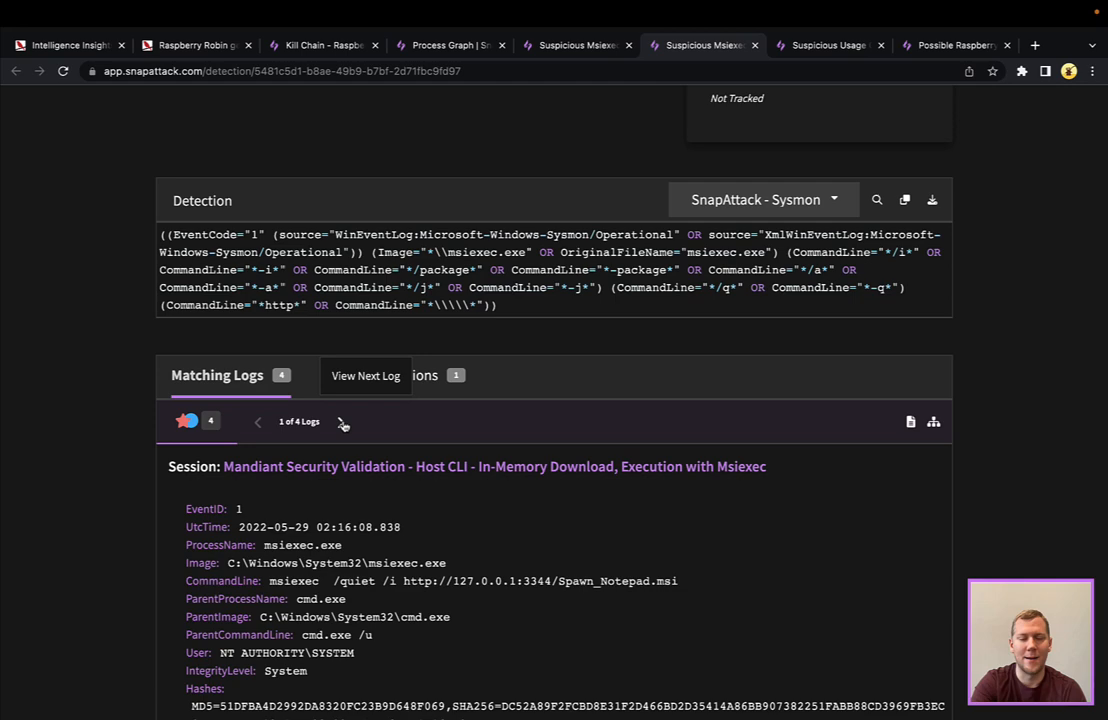
left_click(342, 420)
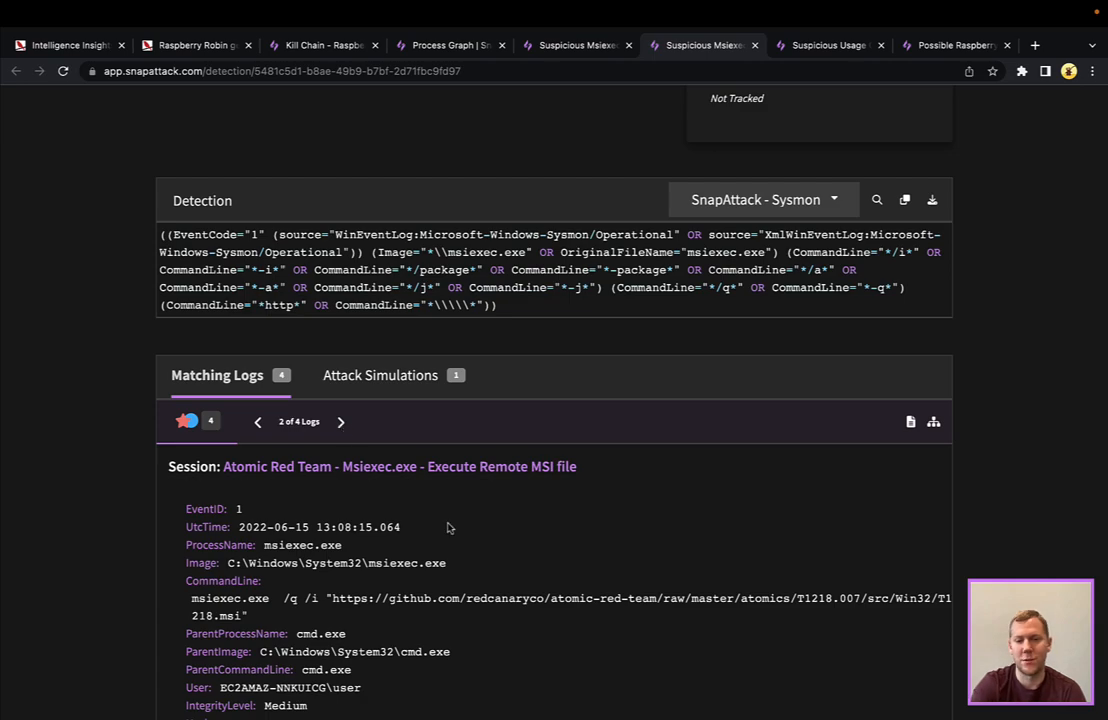
mouse_move(720, 604)
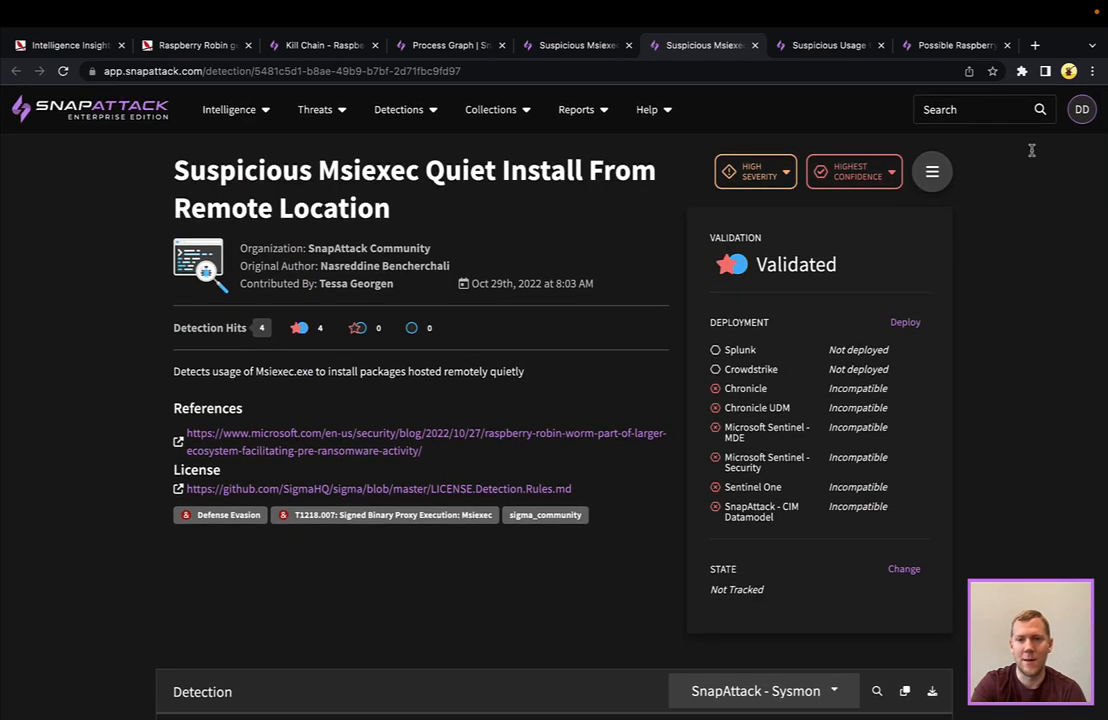
mouse_move(992, 244)
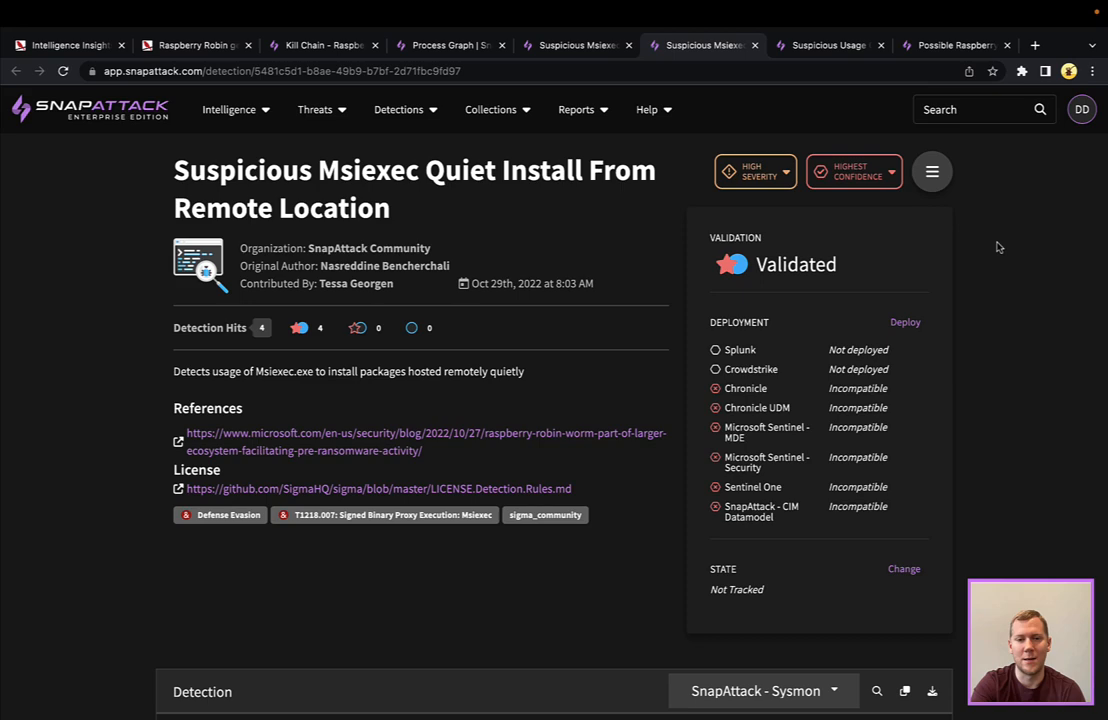
mouse_move(824, 44)
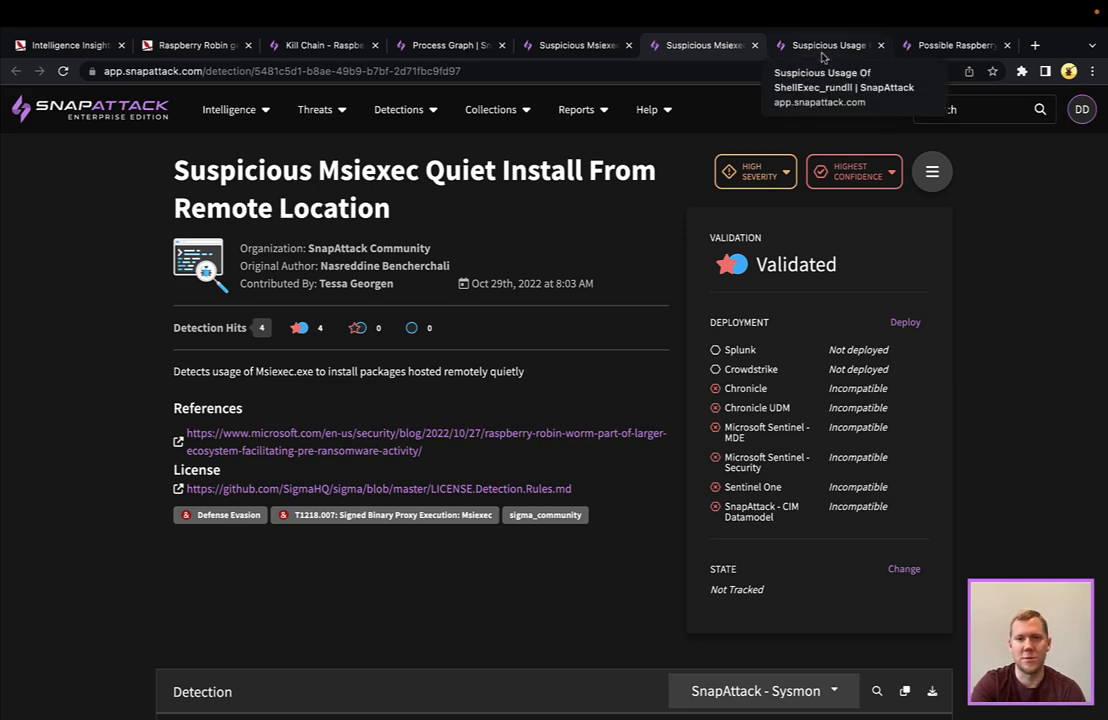
Review the Suspicious Usage Of ShellExec_rundll detection's query and its matching reg.exe log
left_click(828, 44)
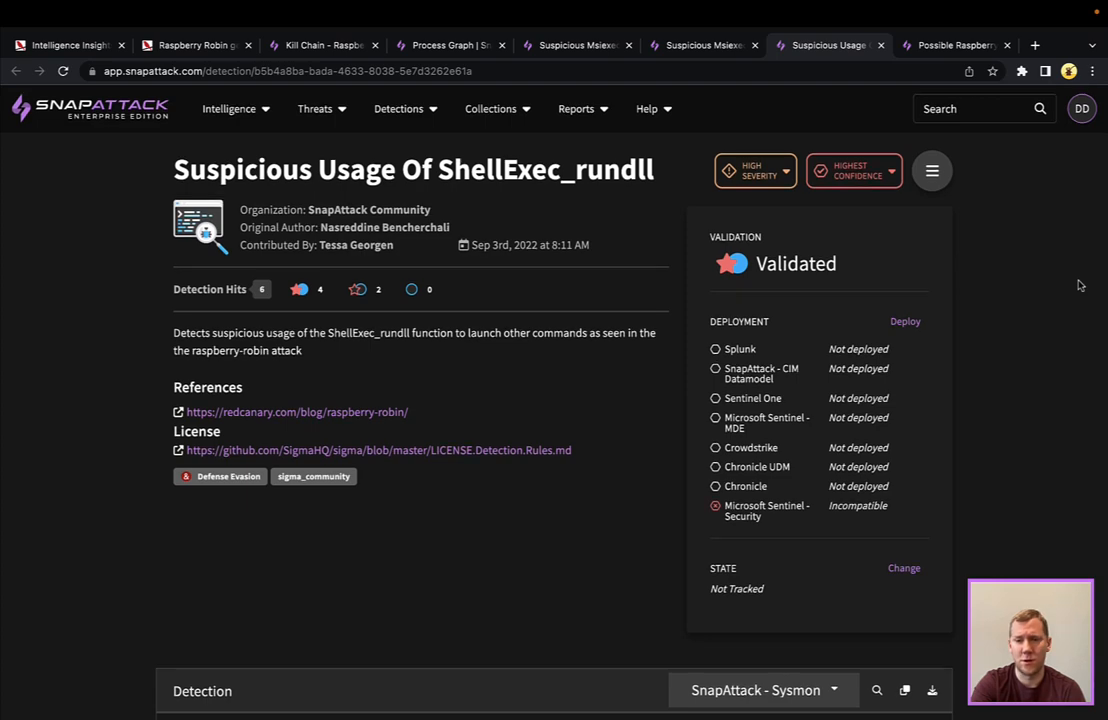
scroll("down", 3)
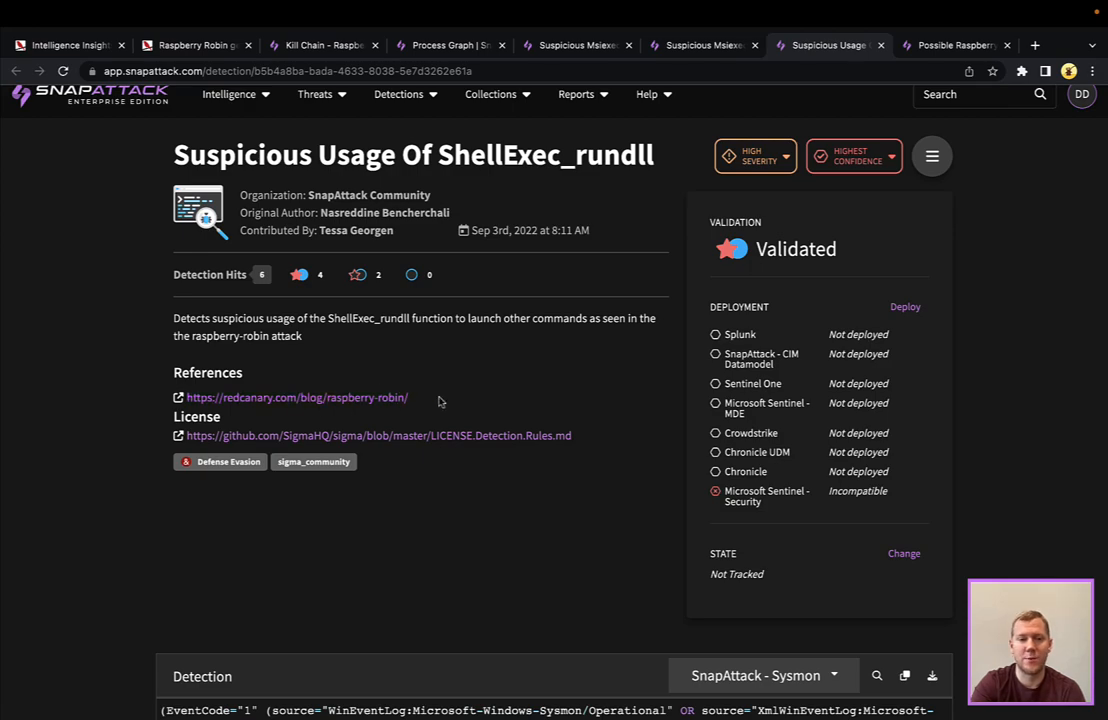
scroll("down", 3)
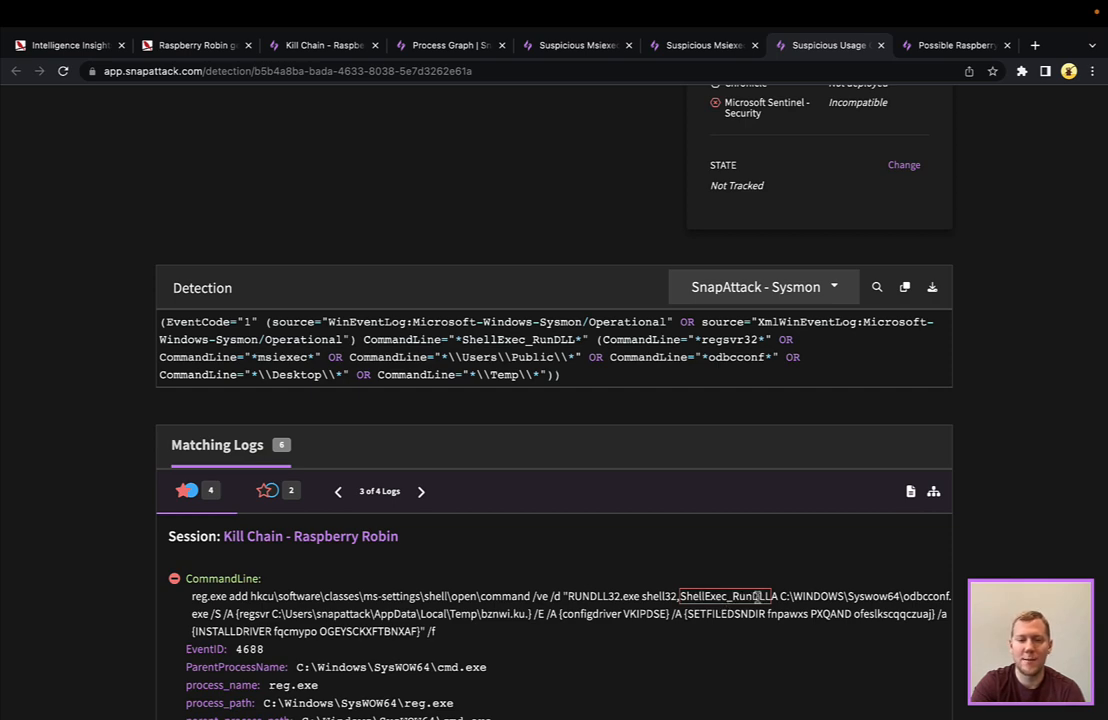
mouse_move(748, 346)
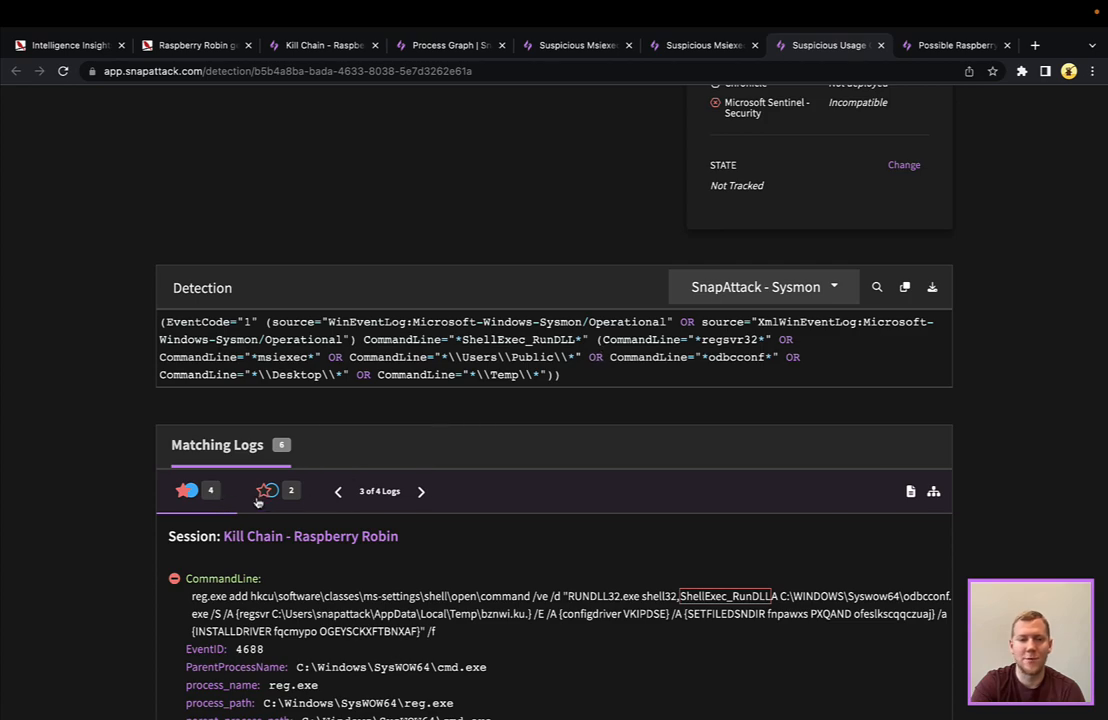
left_click(420, 492)
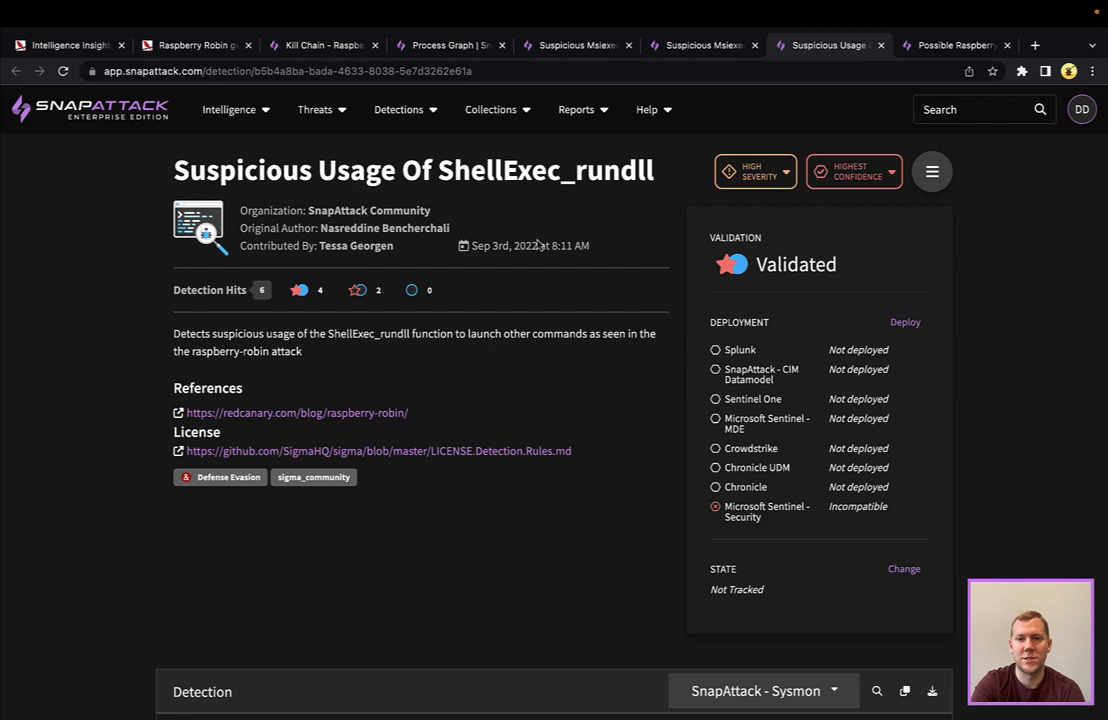
mouse_move(536, 242)
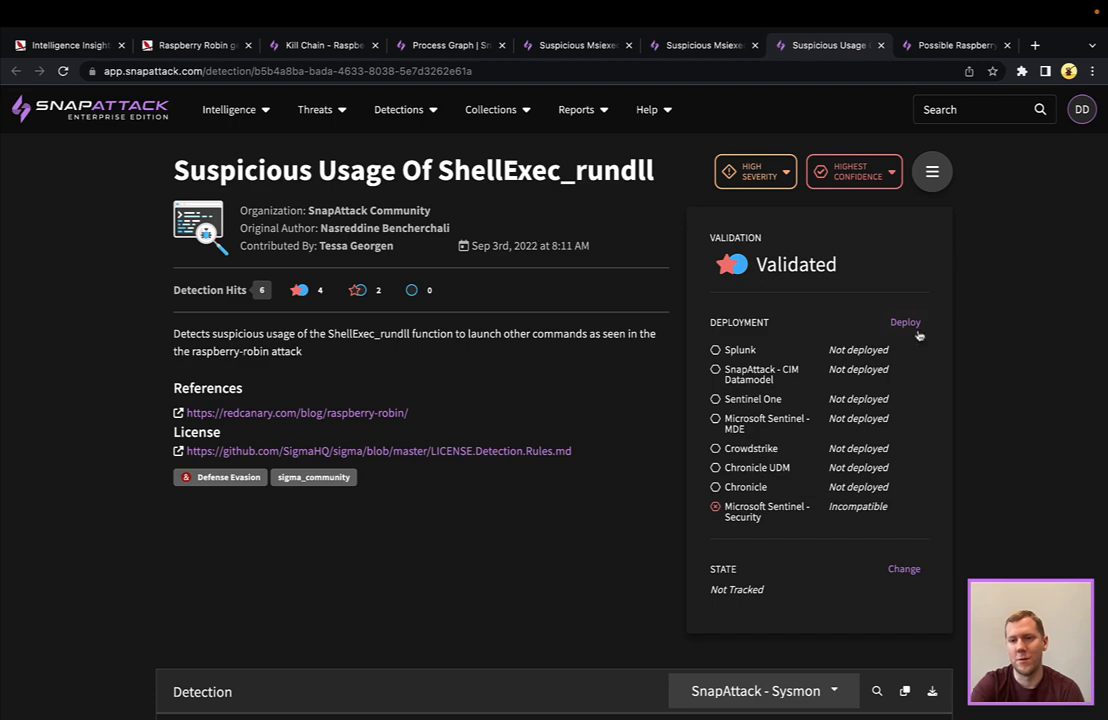
Deploy ShellExec_rundll to the Microsoft Sentinel - MDE environment and switch to Possible Raspberry Robin Activity
left_click(904, 322)
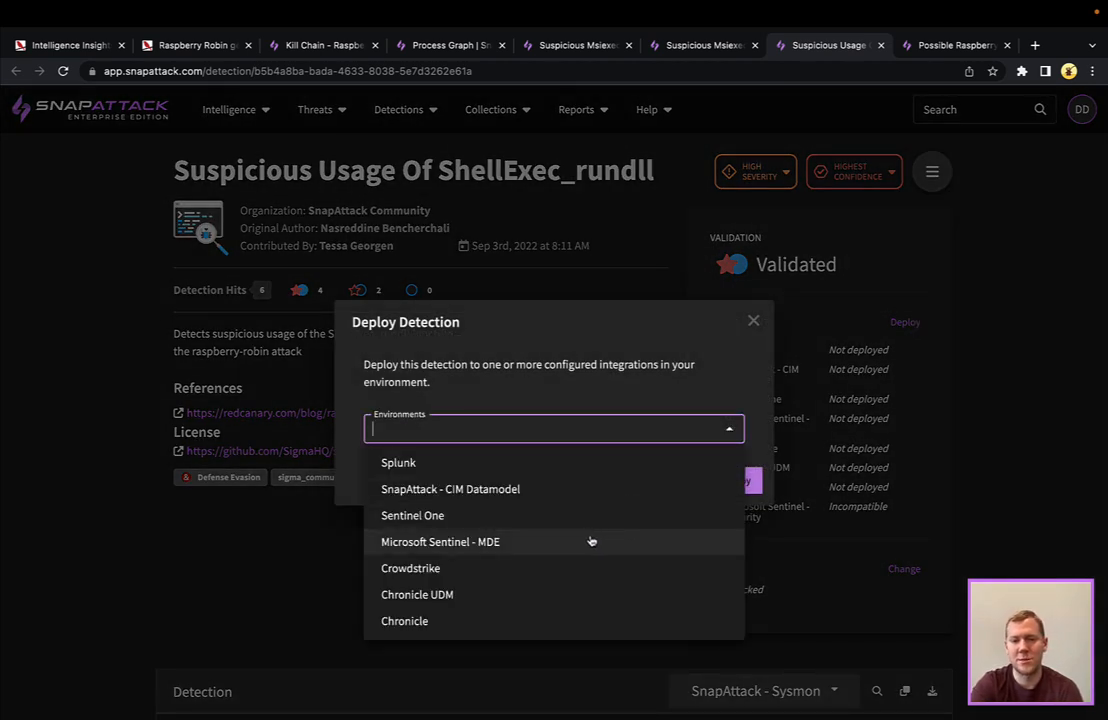
left_click(440, 540)
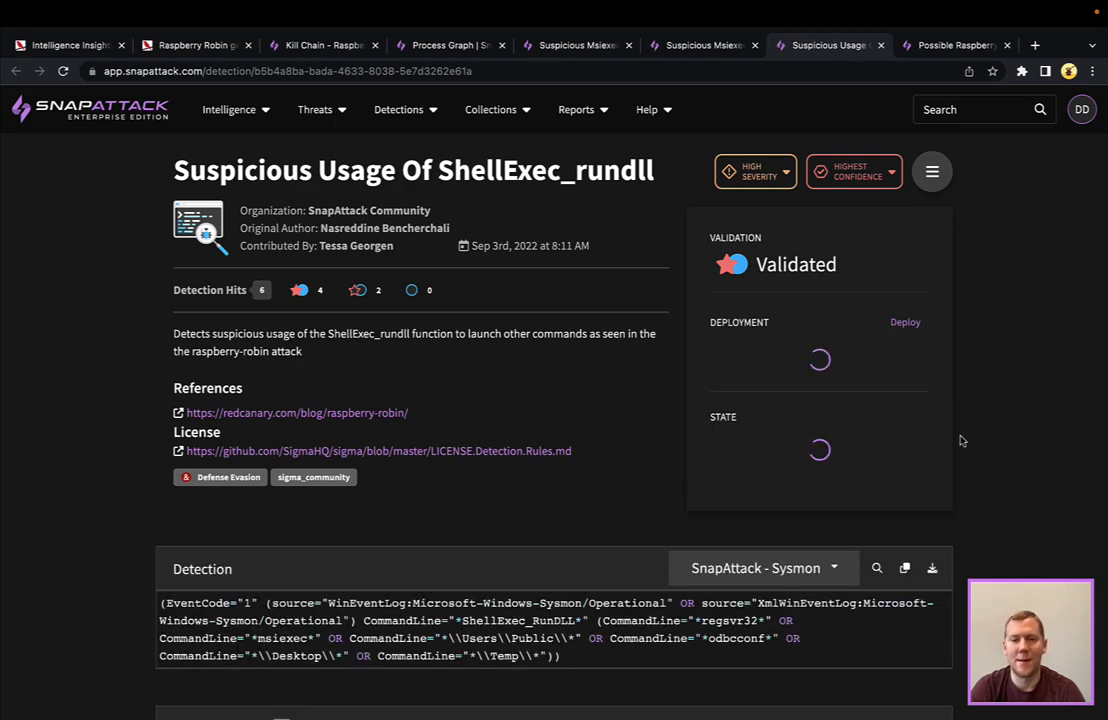
left_click(904, 320)
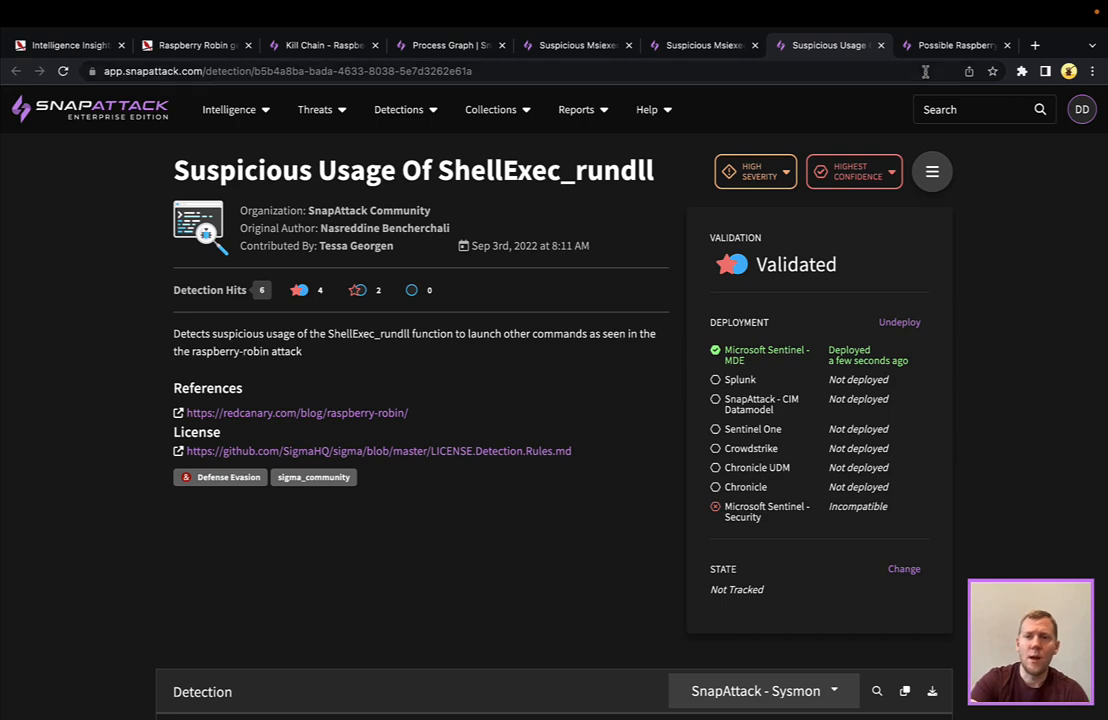
left_click(952, 44)
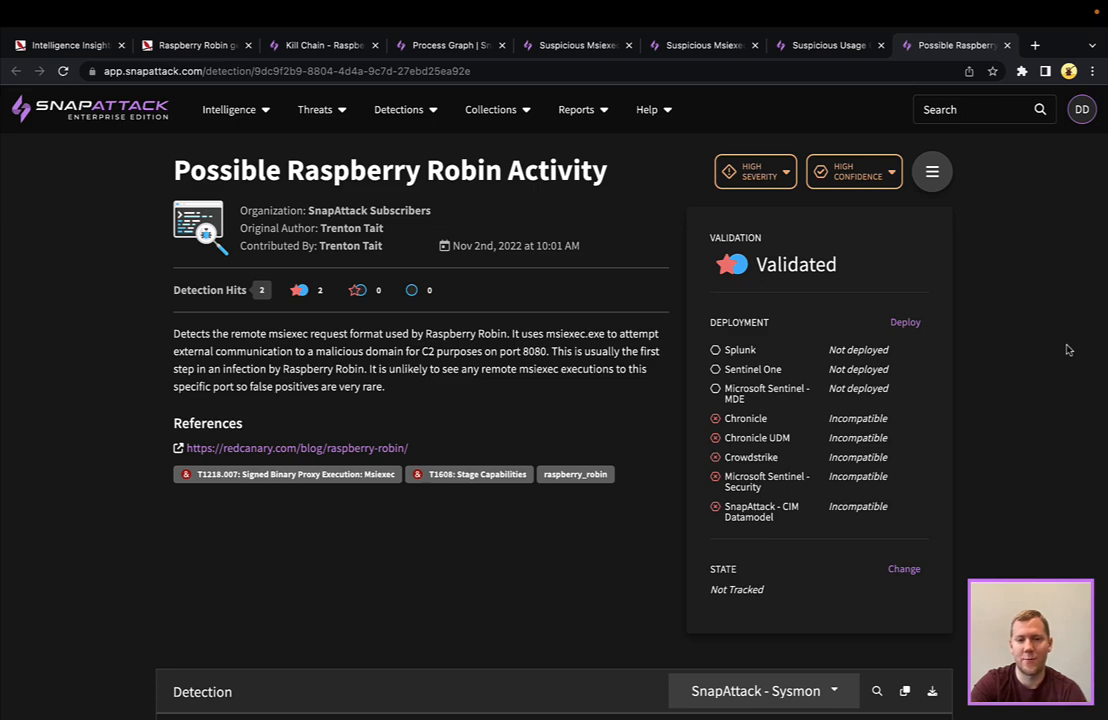
Reach Matching Logs and show log 2 of 2 from the msiexec.exe kill-chain session
scroll("down", 3)
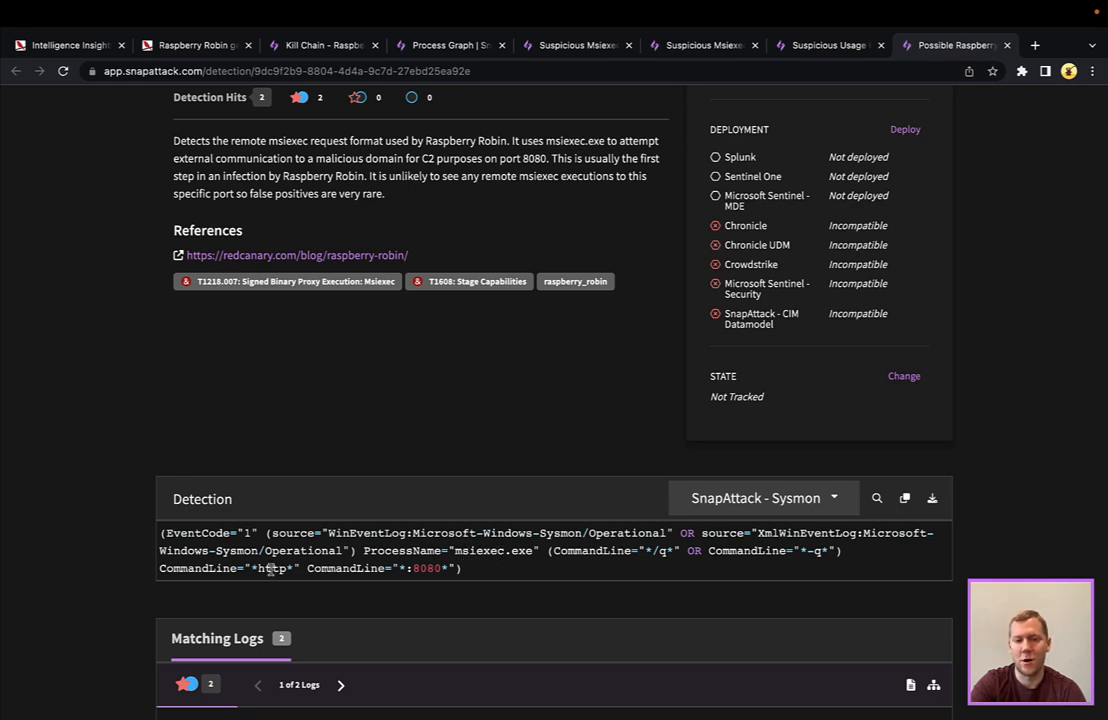
scroll("down", 3)
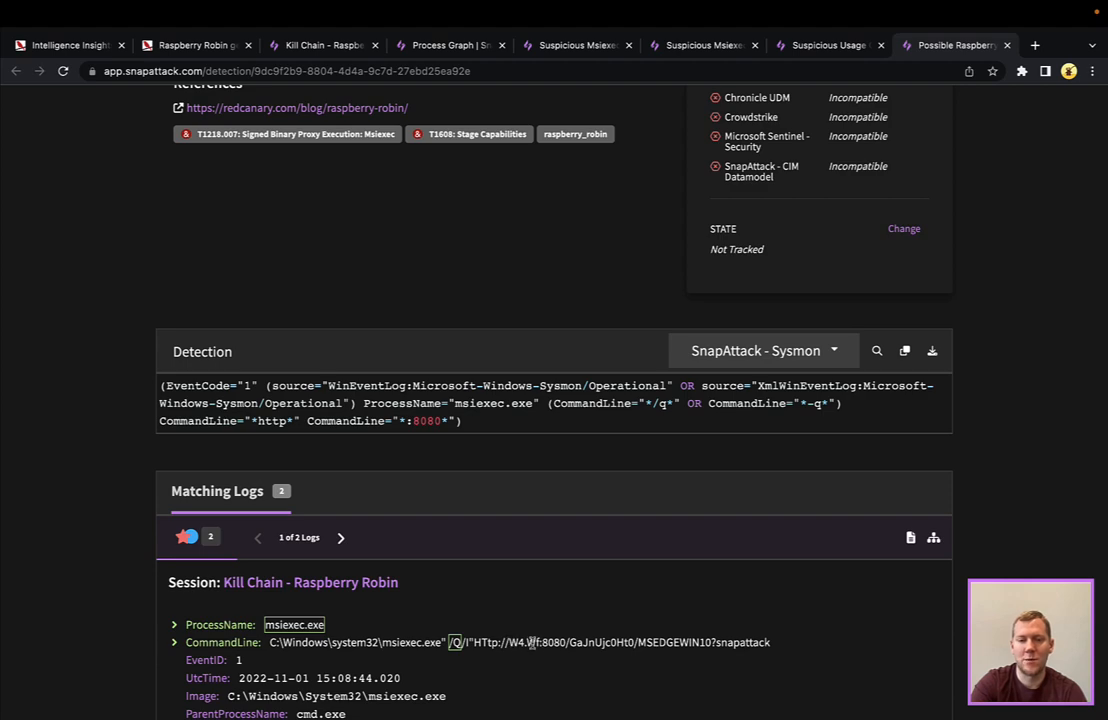
mouse_move(850, 644)
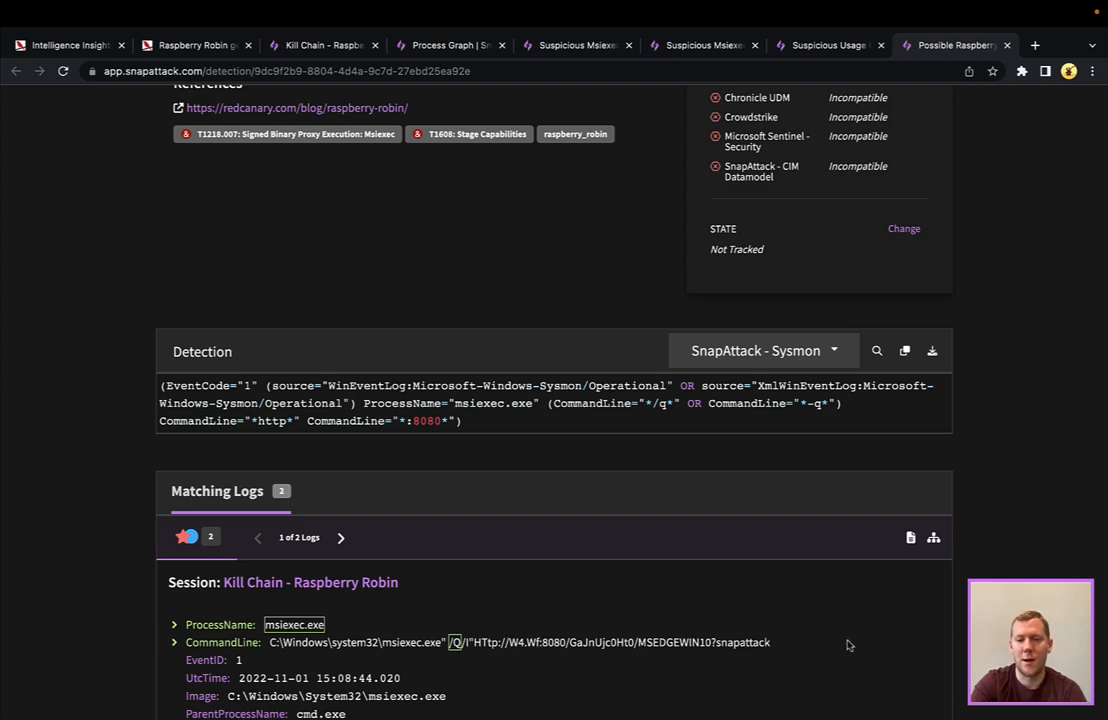
scroll("down", 3)
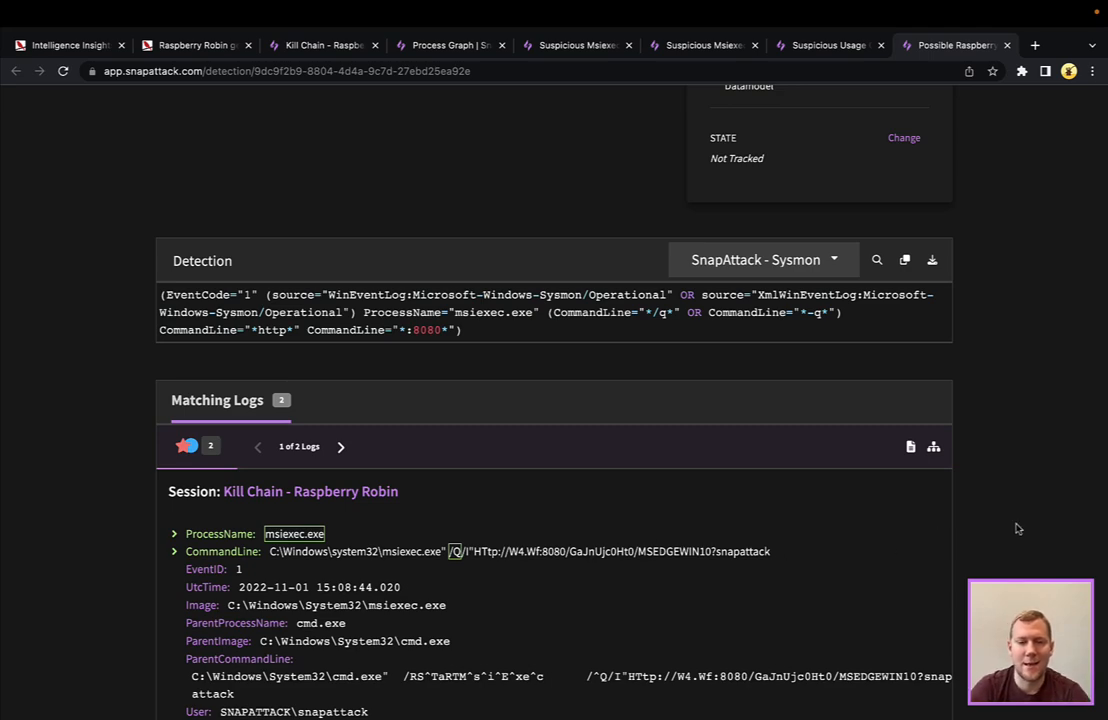
left_click(340, 446)
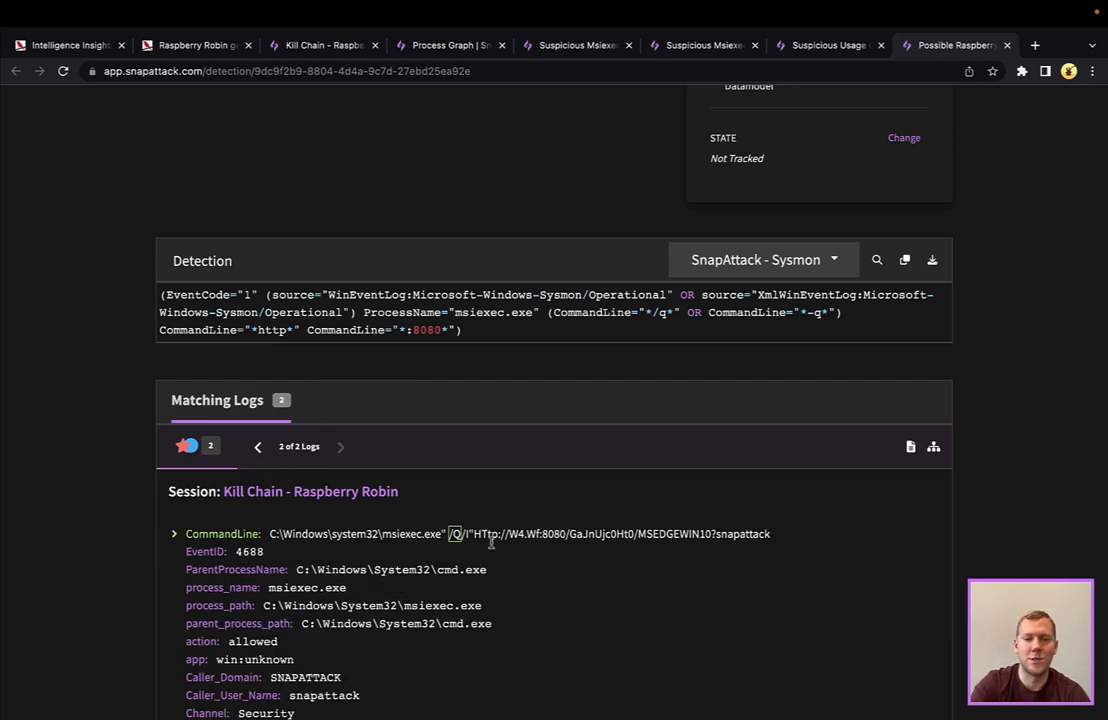